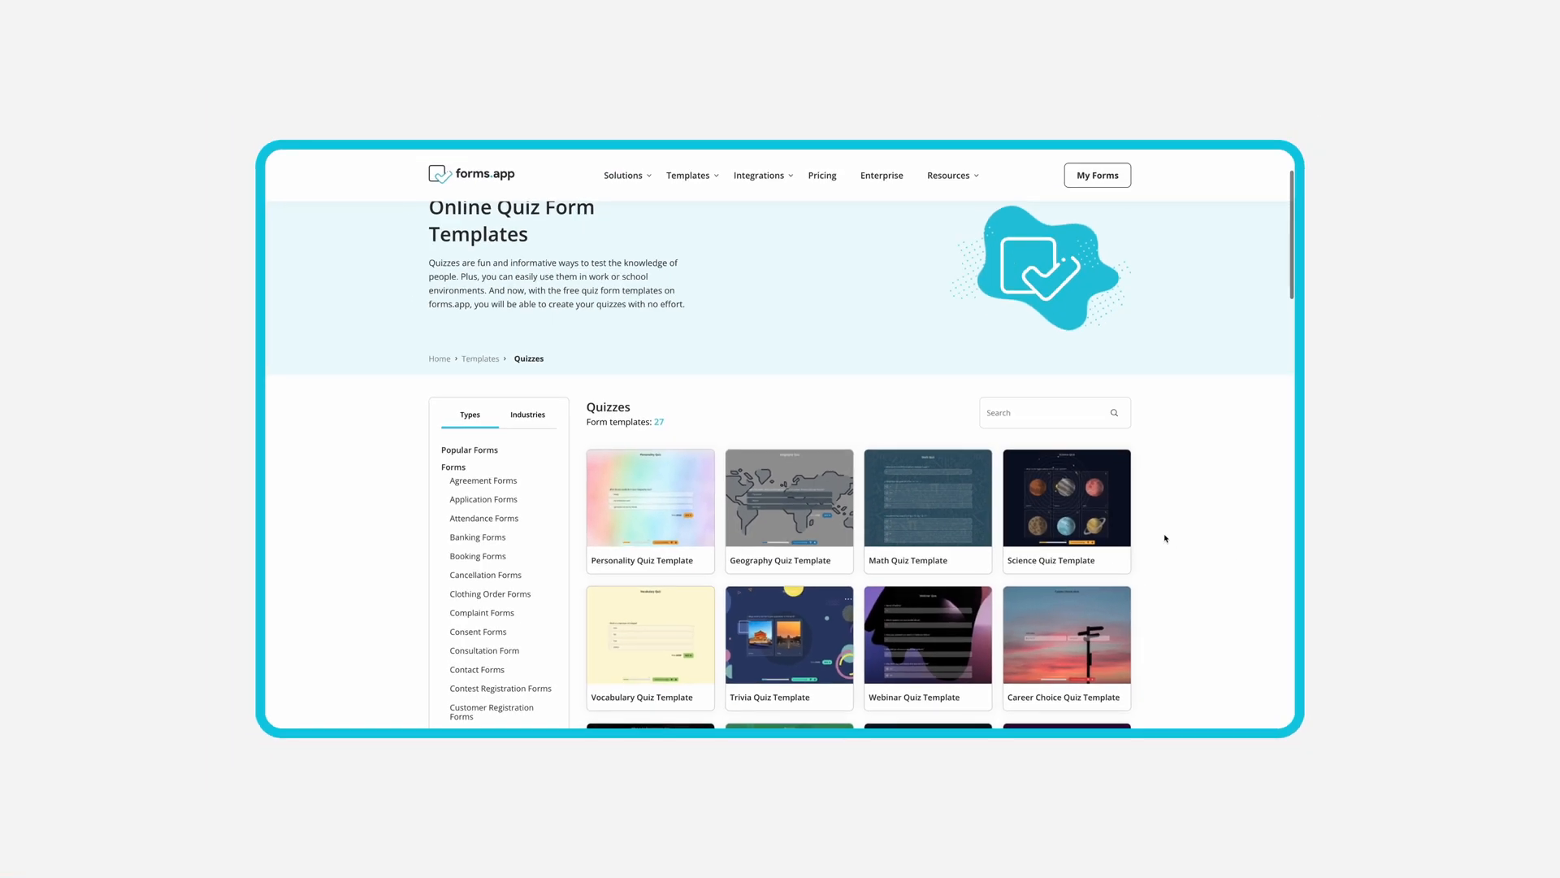
# - Browse the templates and start a new form from the Trivia Quiz template
pyautogui.scroll(-3)
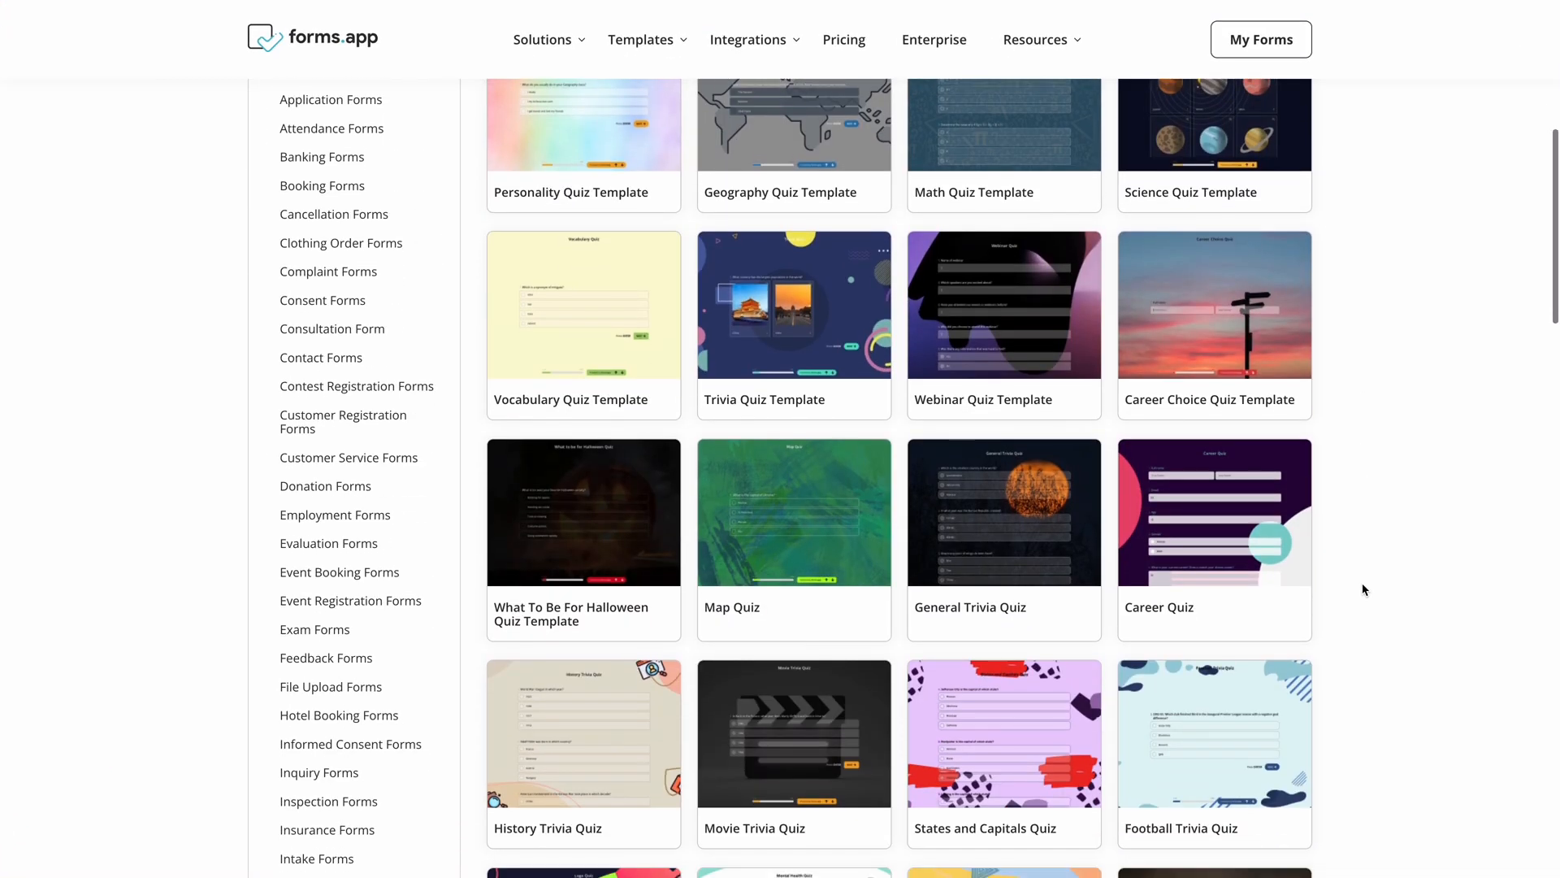
pyautogui.scroll(-3)
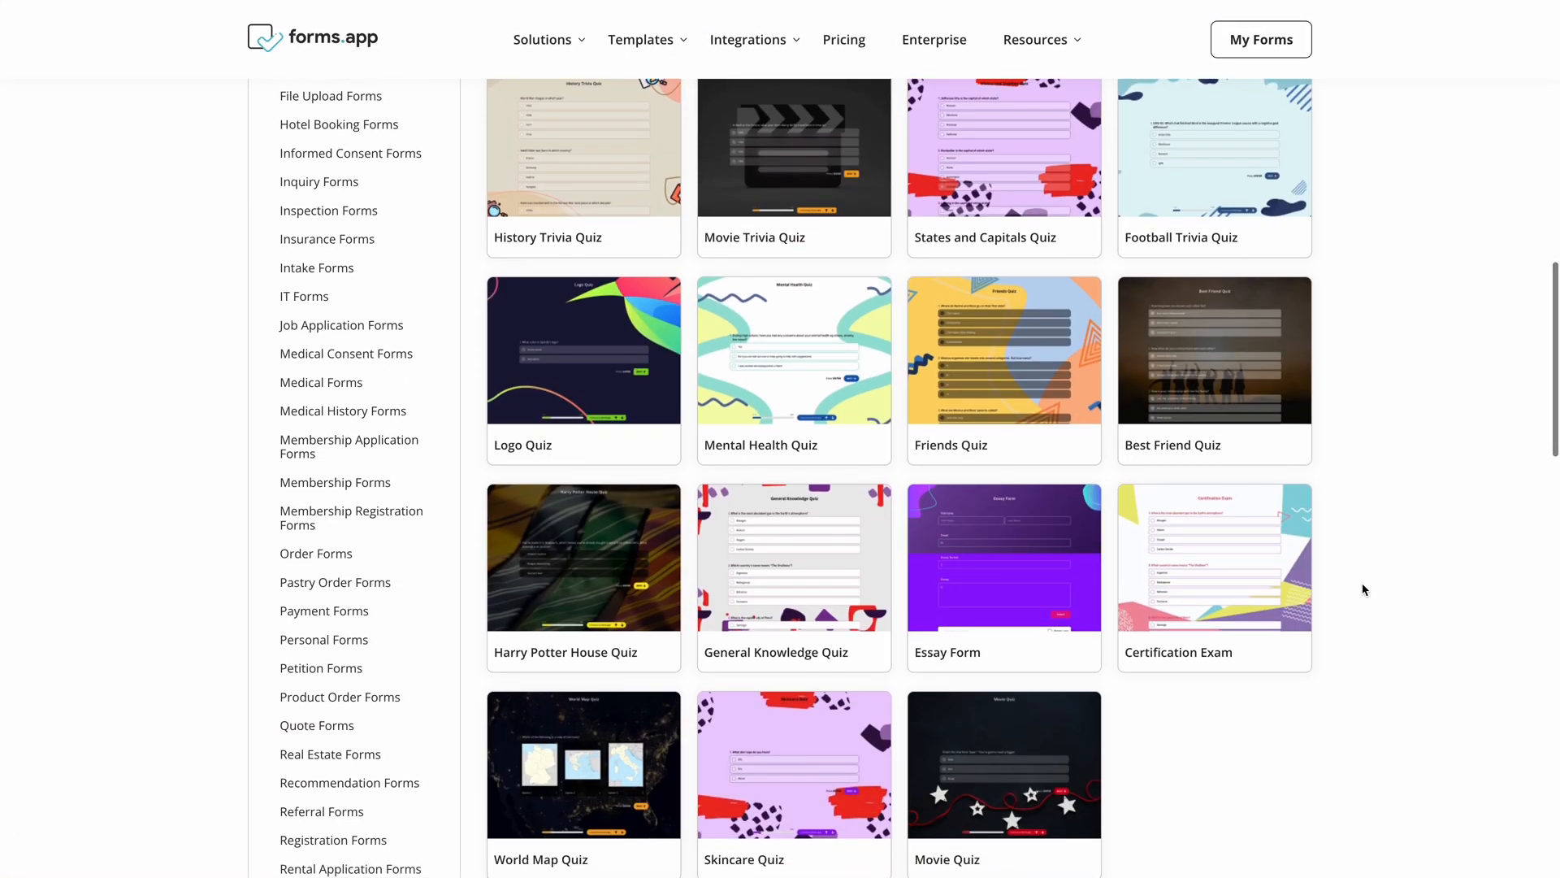
pyautogui.scroll(3)
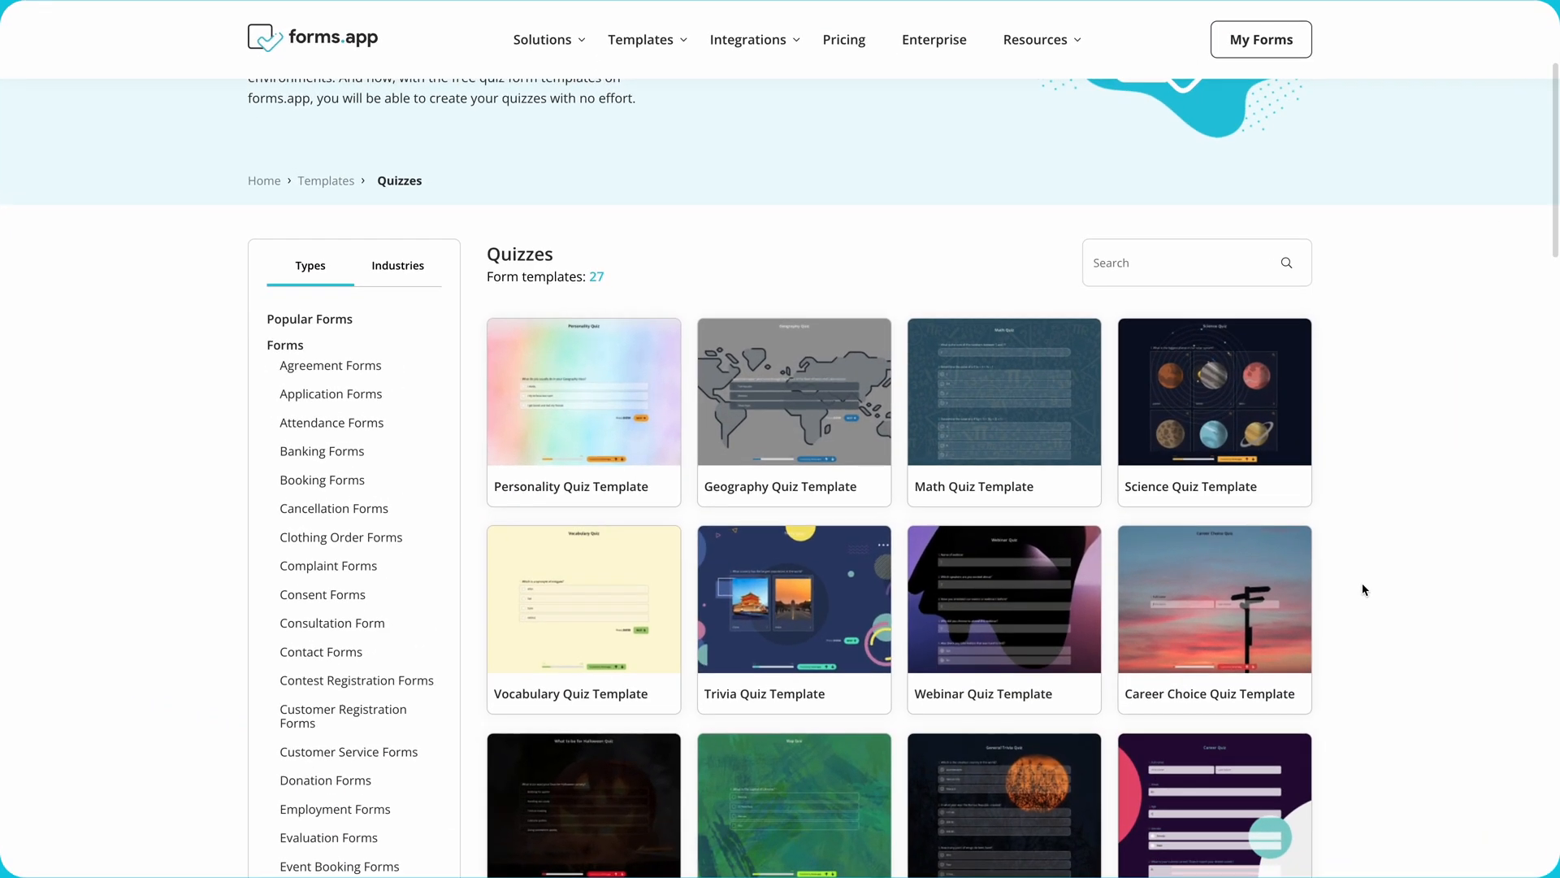
pyautogui.moveTo(952, 624)
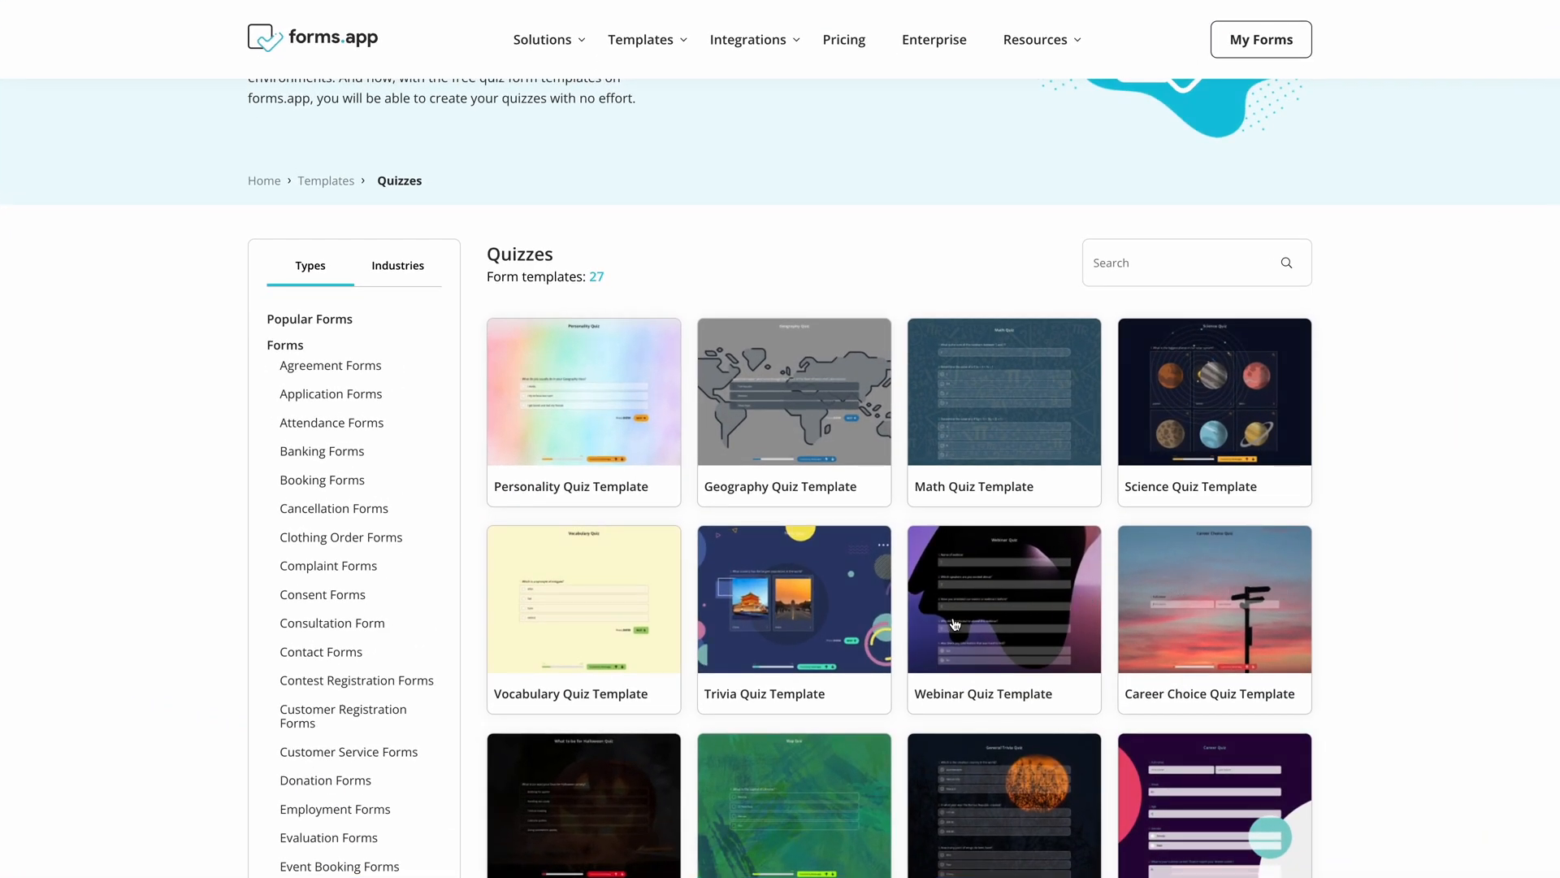
pyautogui.click(793, 597)
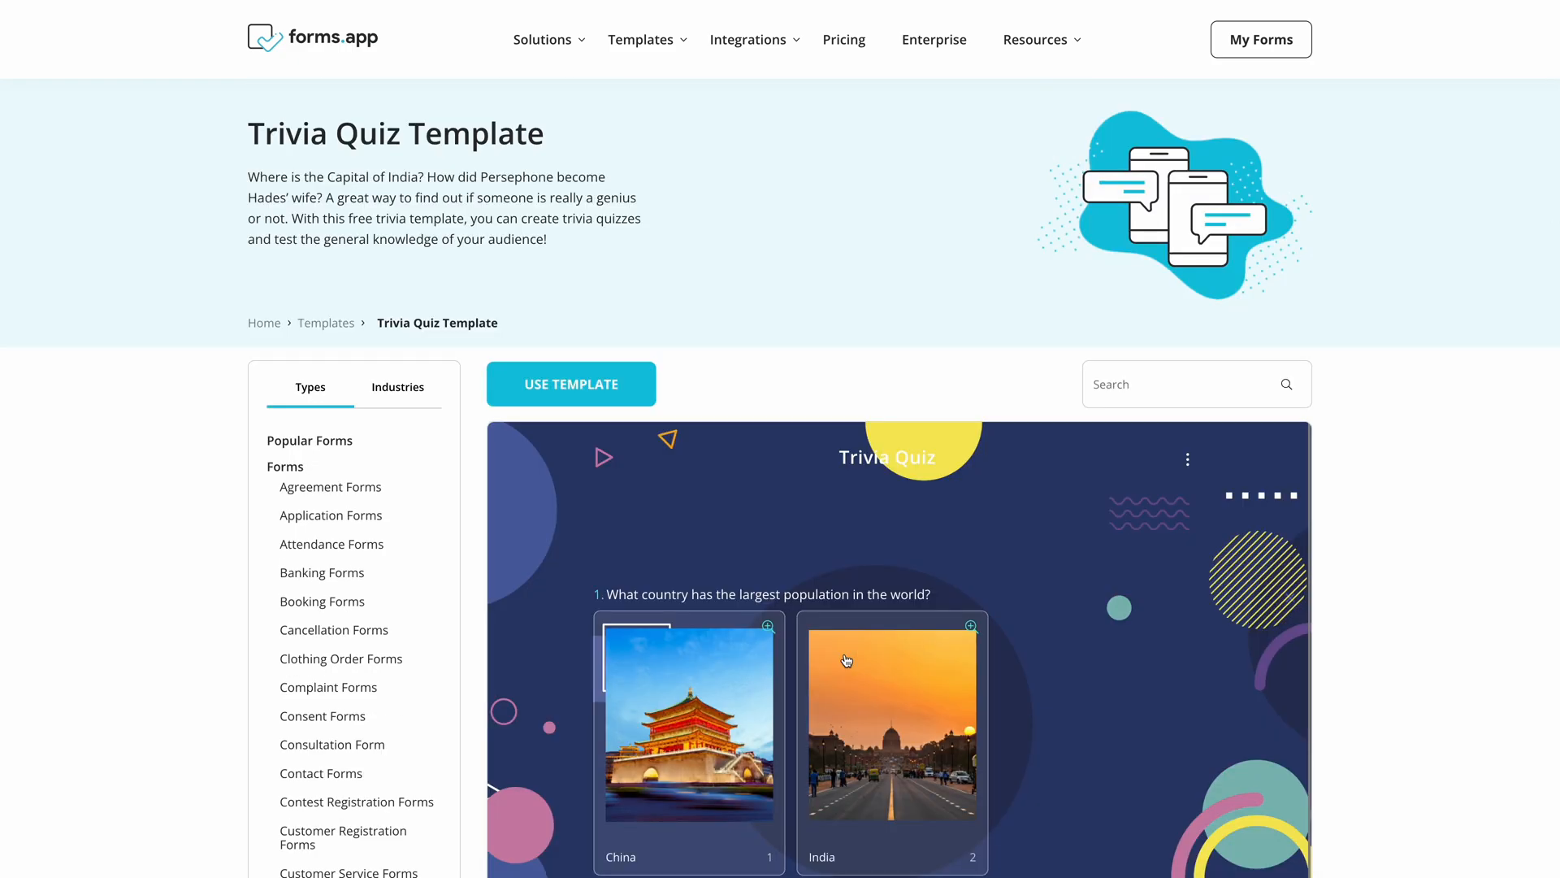
pyautogui.moveTo(689, 568)
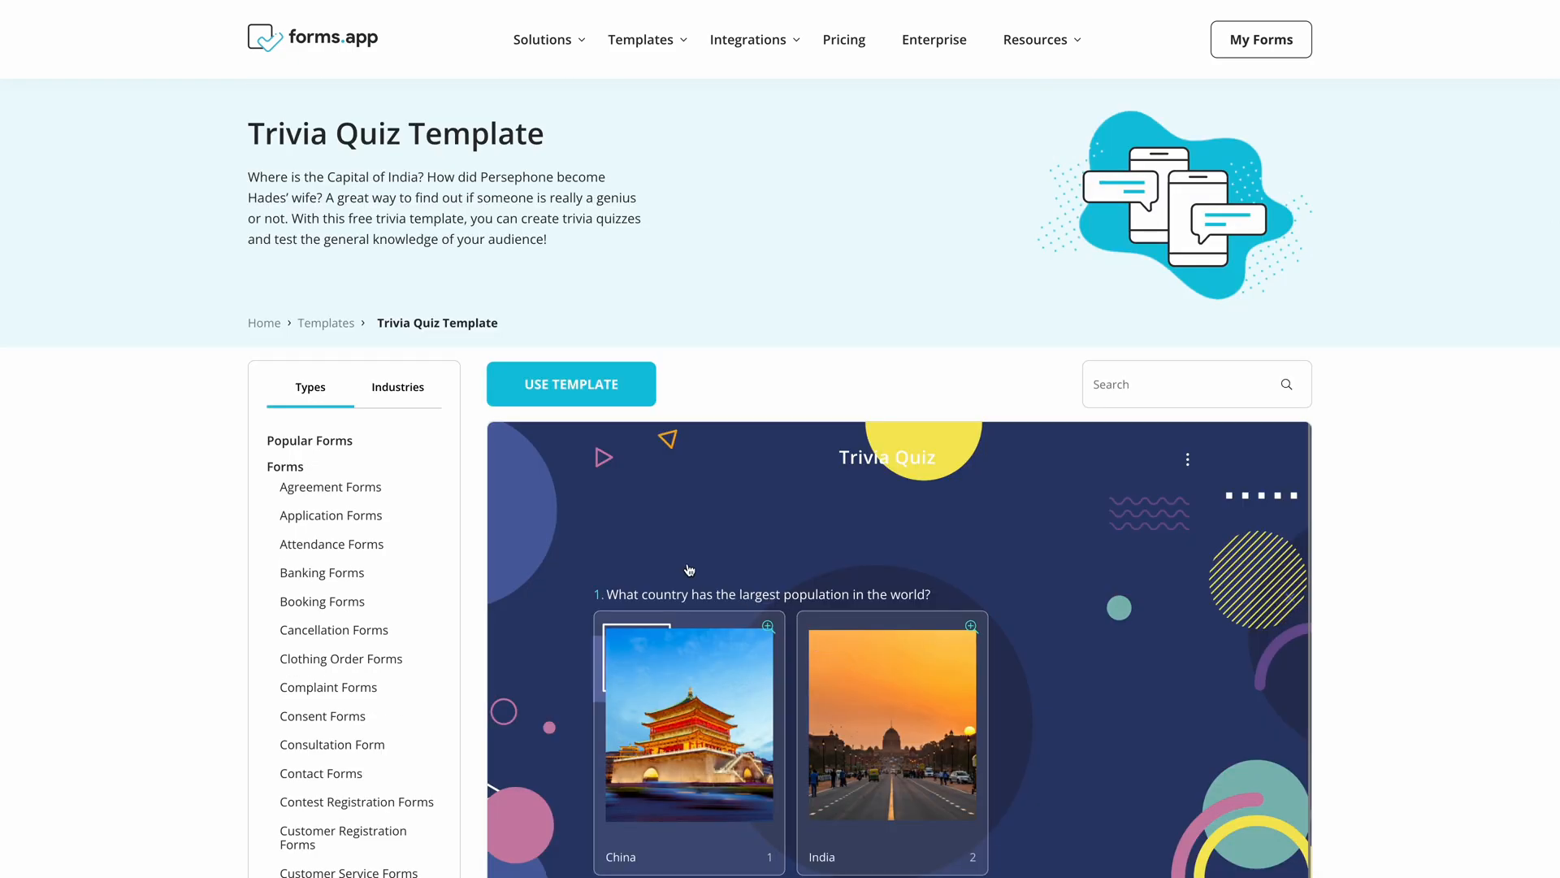
pyautogui.click(570, 383)
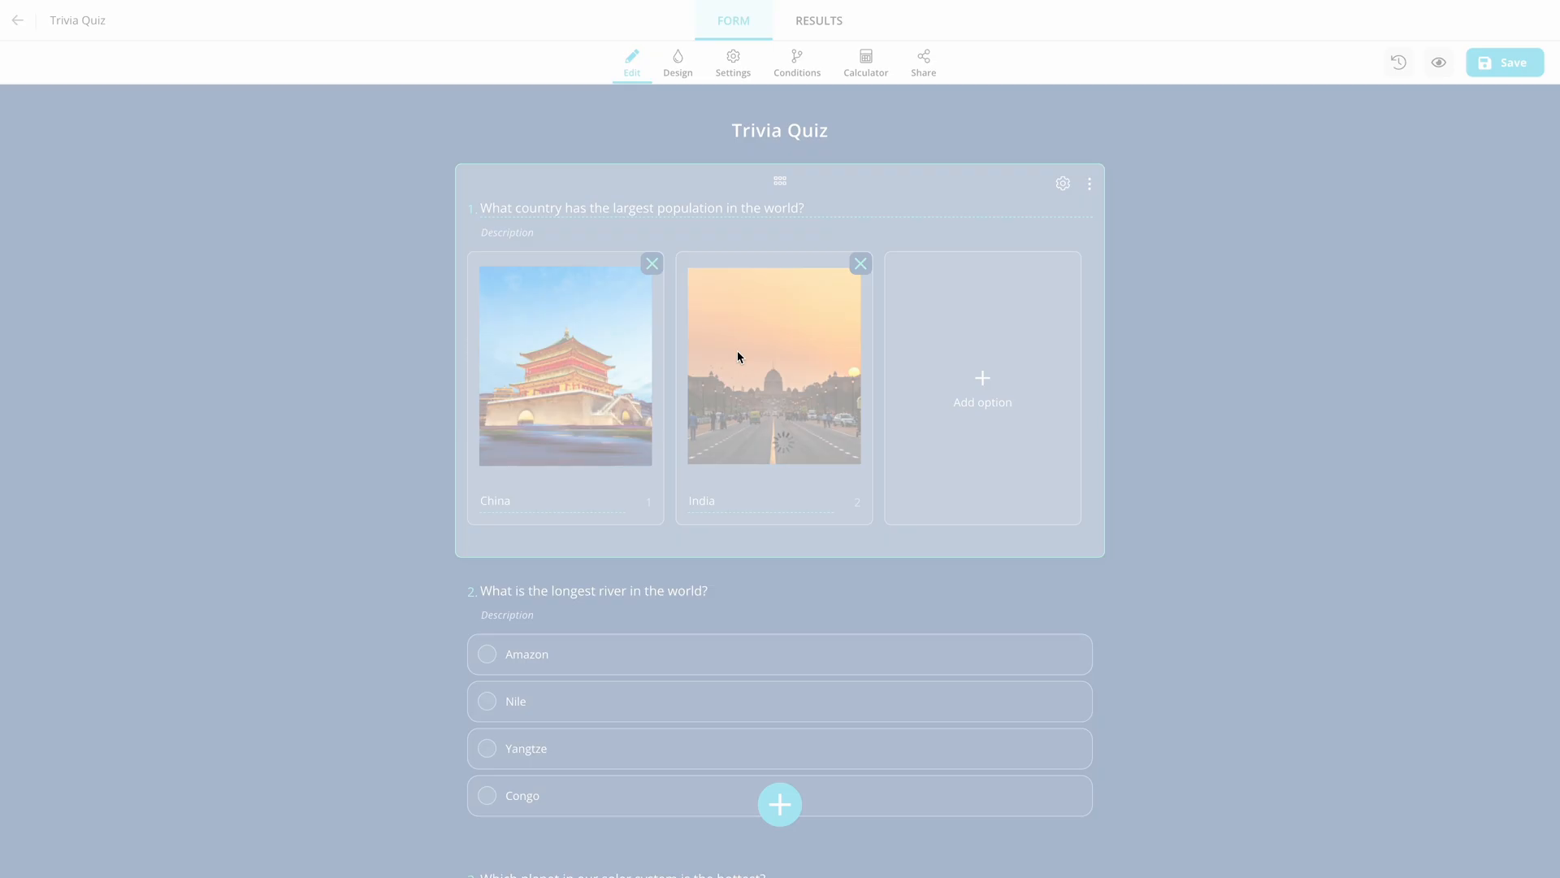
# - Add a third picture answer labelled Japan to the largest-population question
pyautogui.click(981, 389)
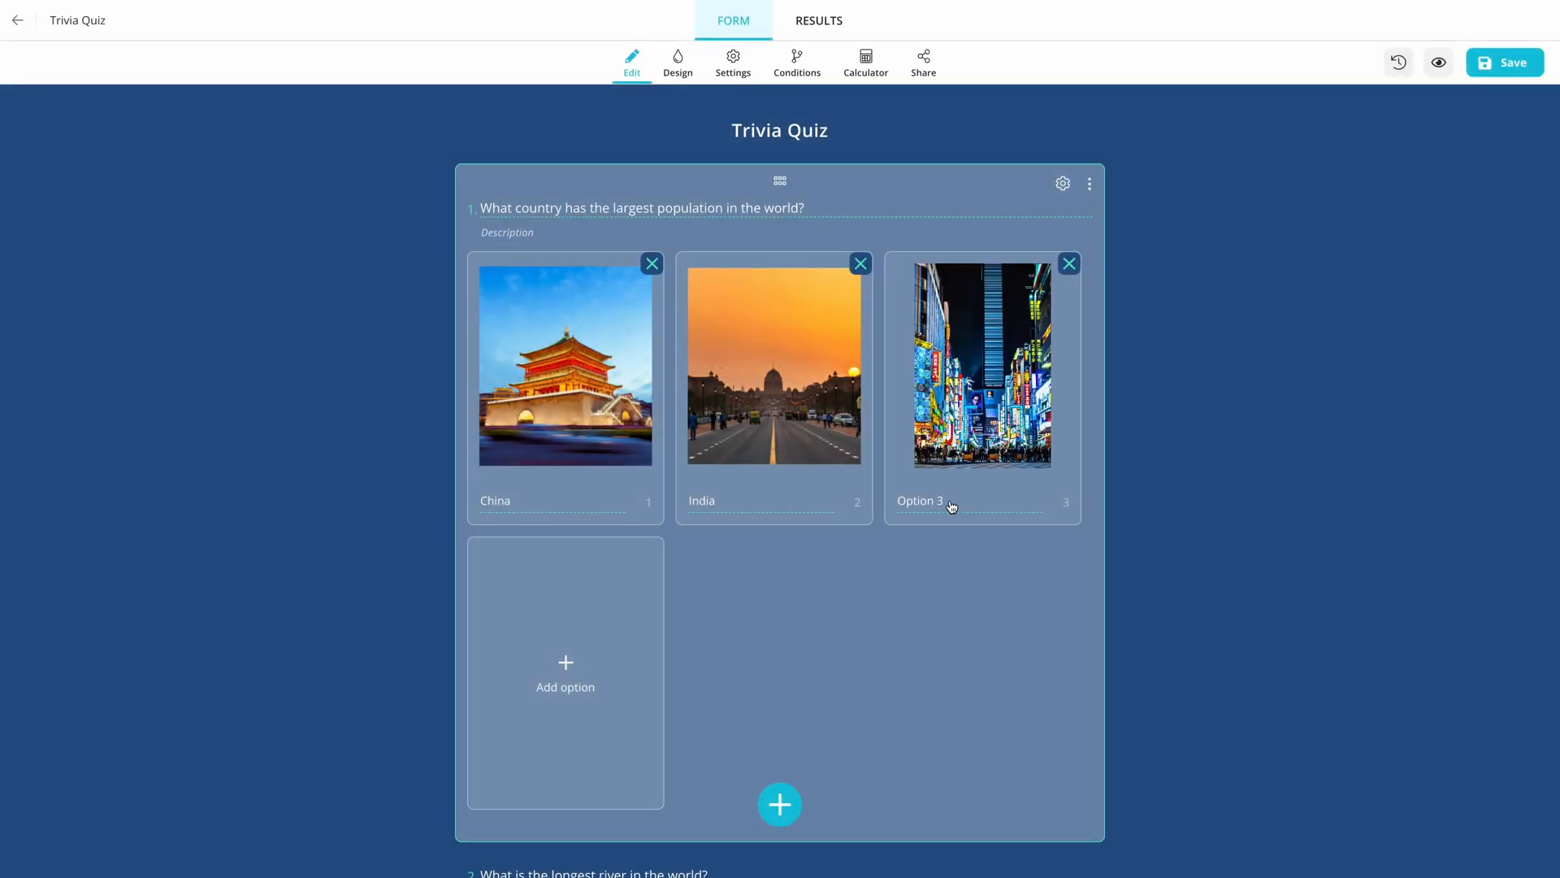
pyautogui.write('Japan')
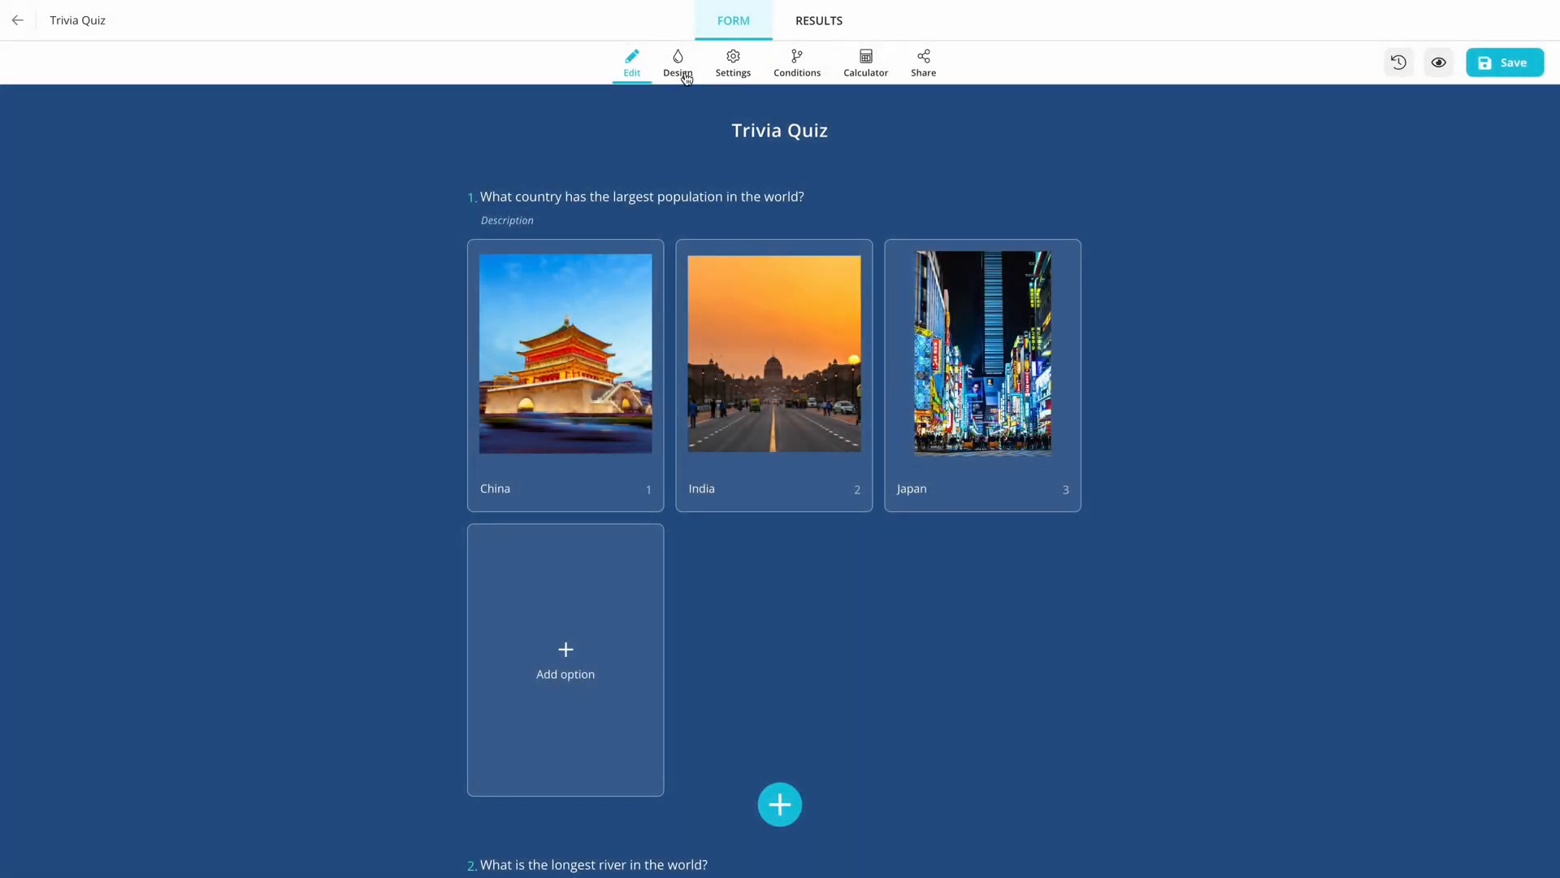
# - Apply the dark theme with yellow and blue shapes from the Design themes
pyautogui.click(678, 62)
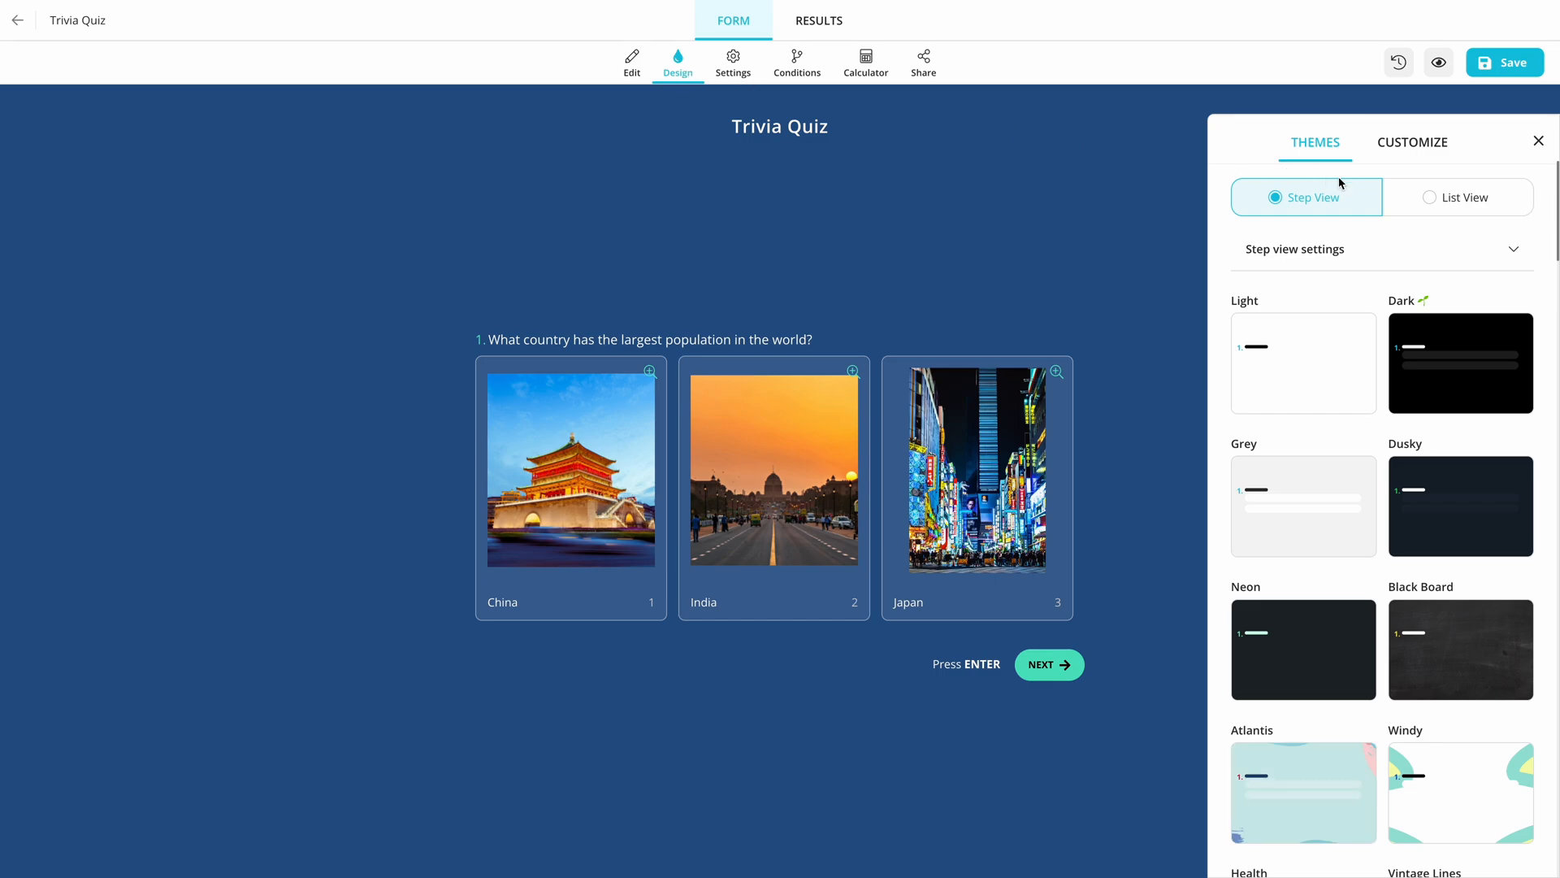
pyautogui.click(1411, 143)
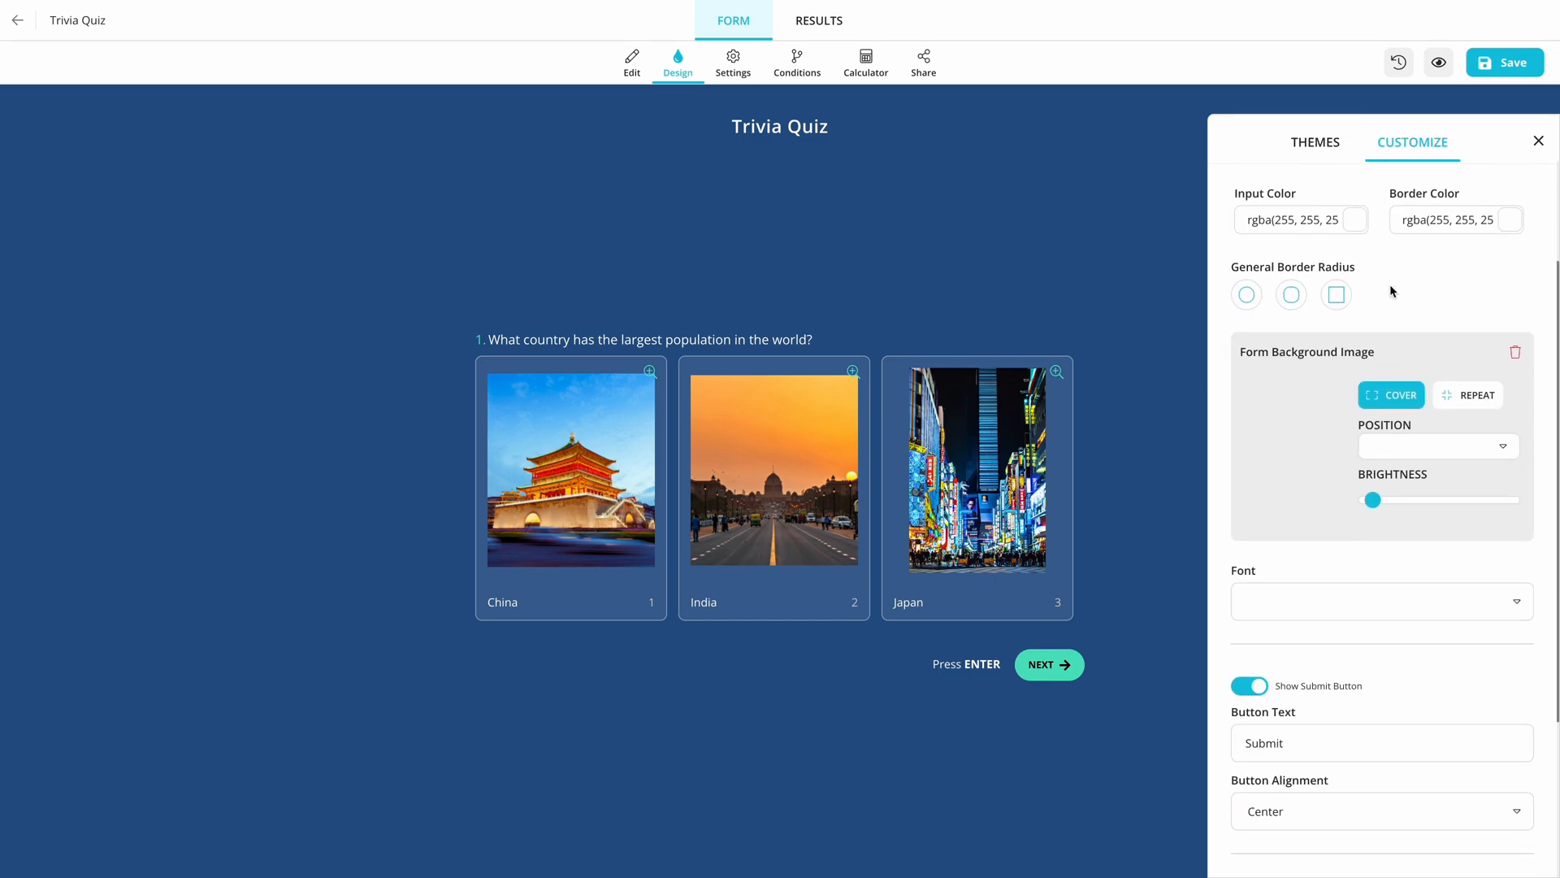
pyautogui.scroll(3)
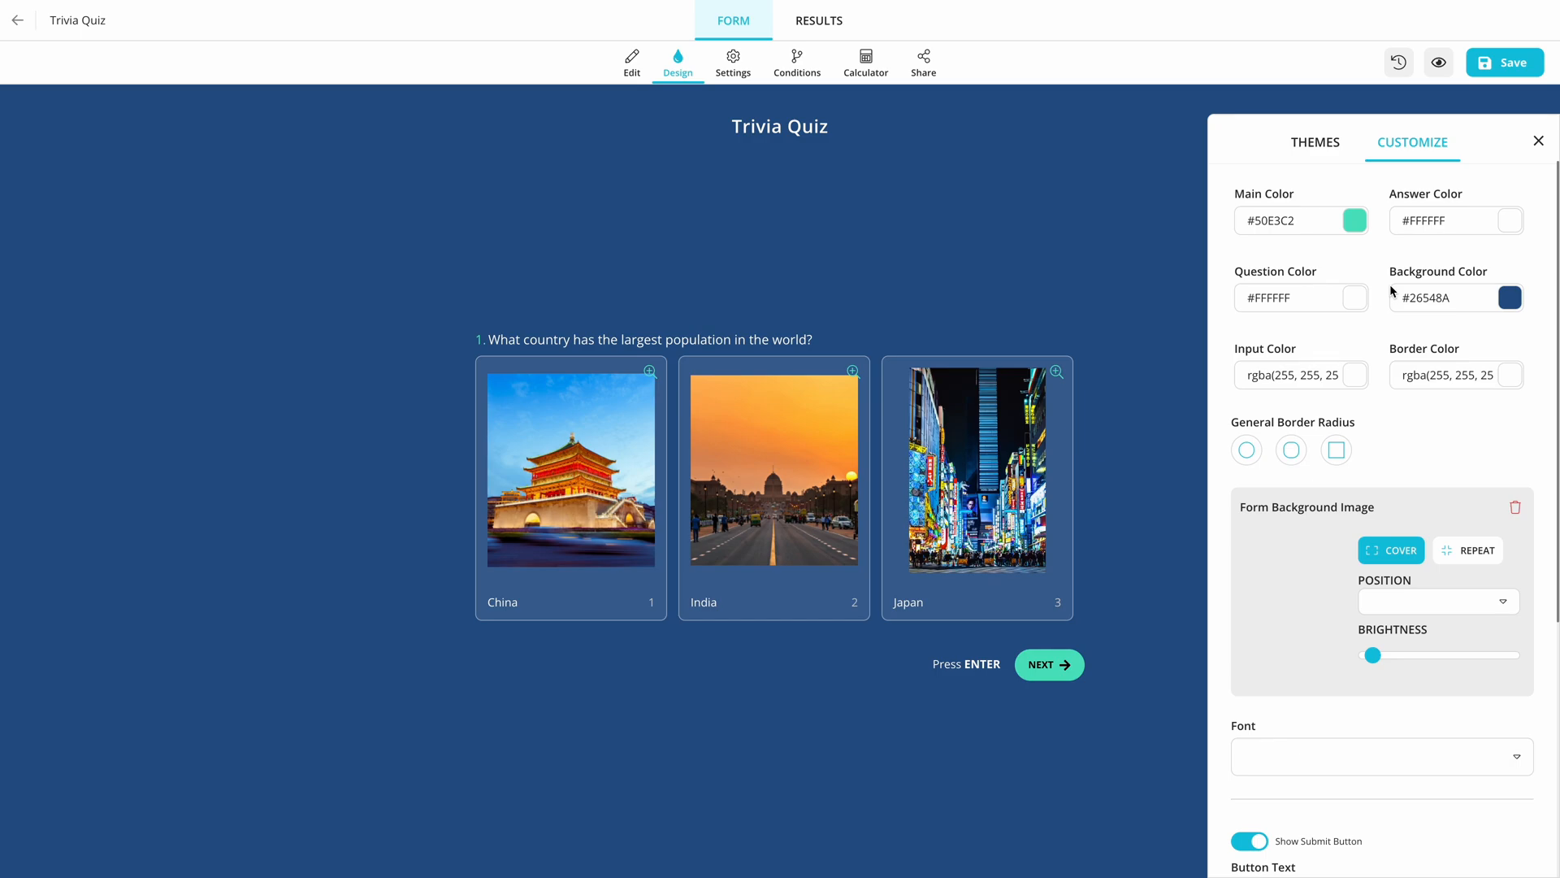
pyautogui.click(1315, 141)
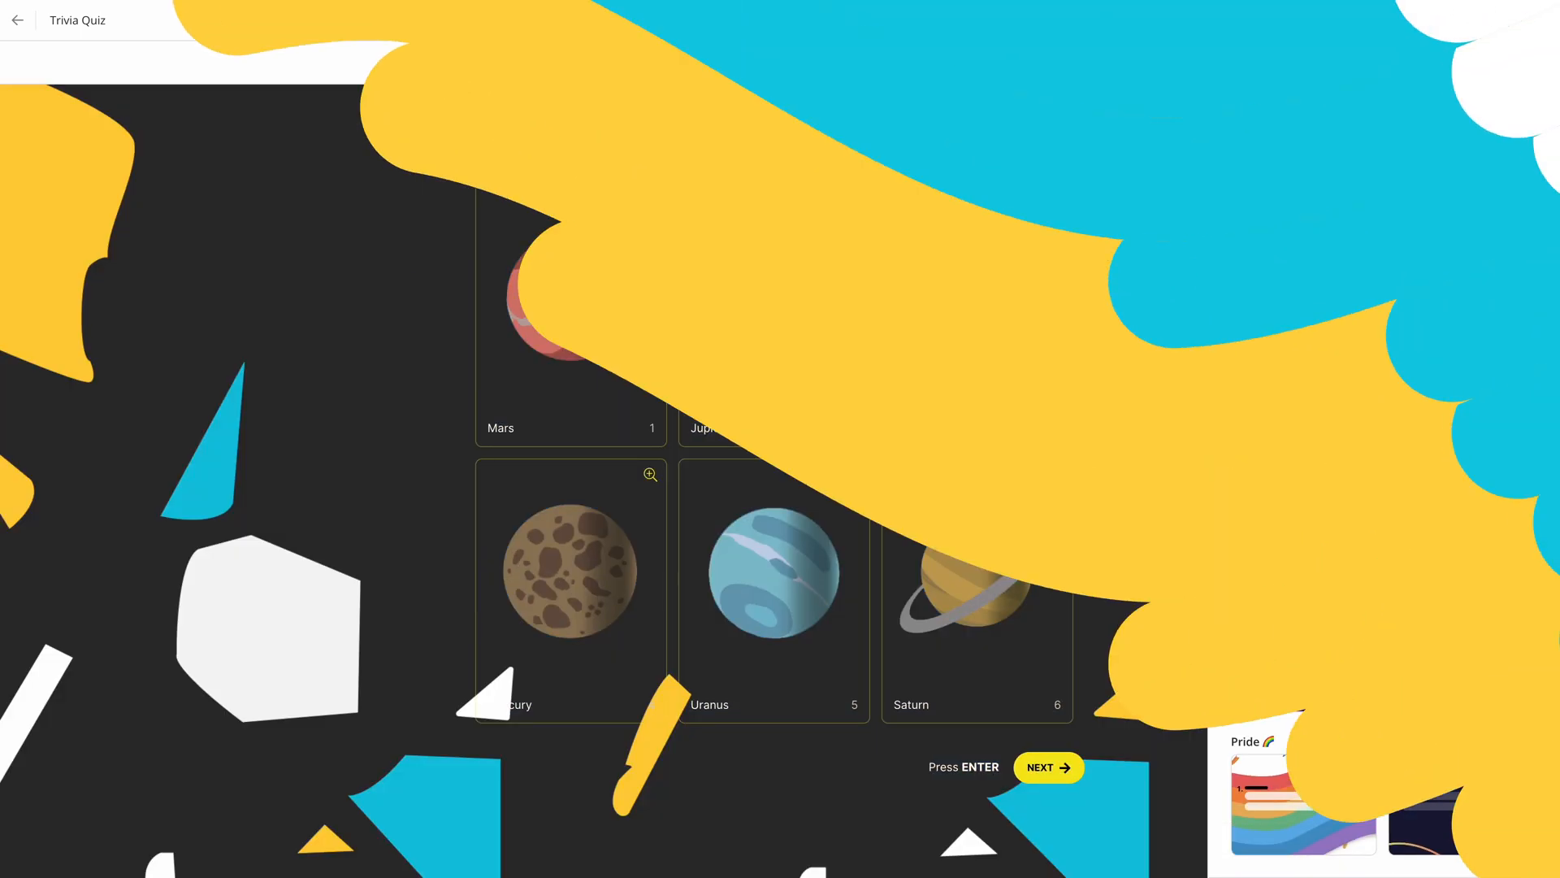
pyautogui.click(865, 62)
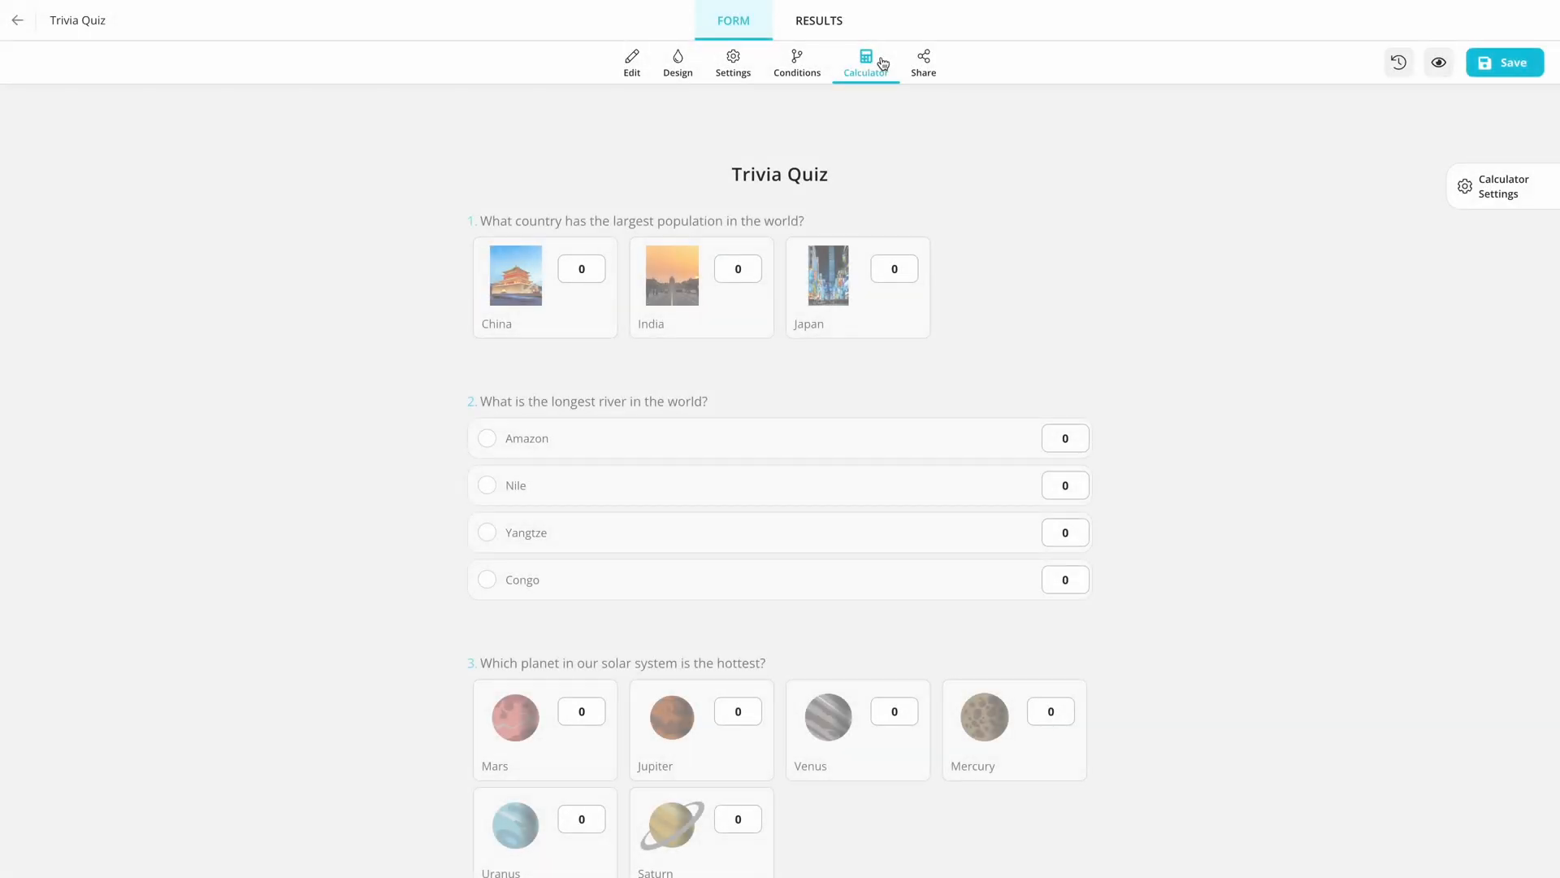
pyautogui.moveTo(686, 205)
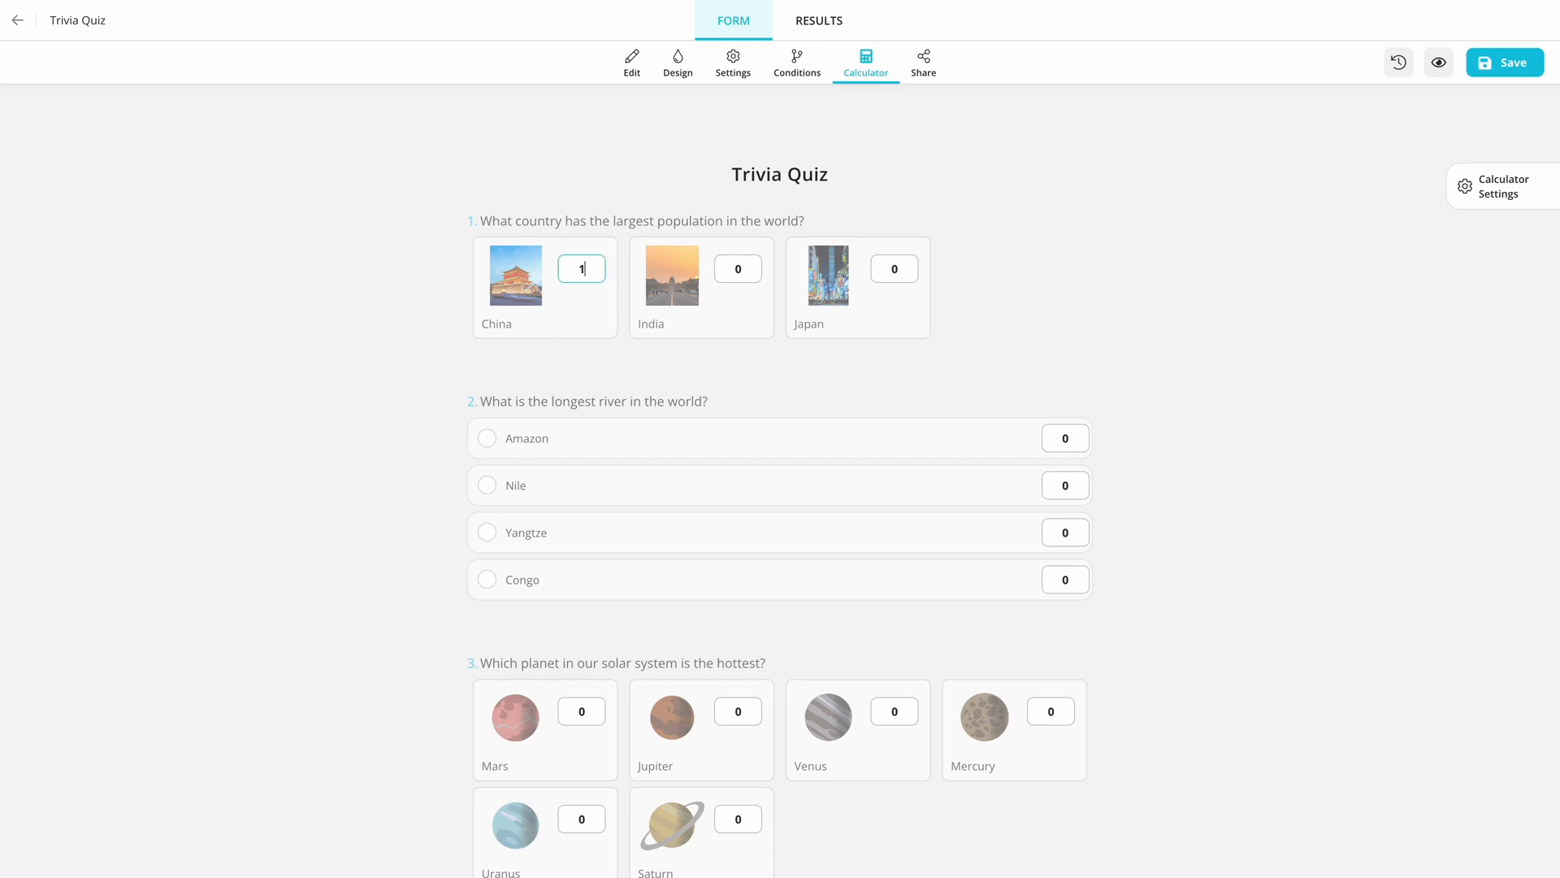
# - Enter a score of 10 for the correct answers China, Nile, Venus and Everest
pyautogui.write('10')
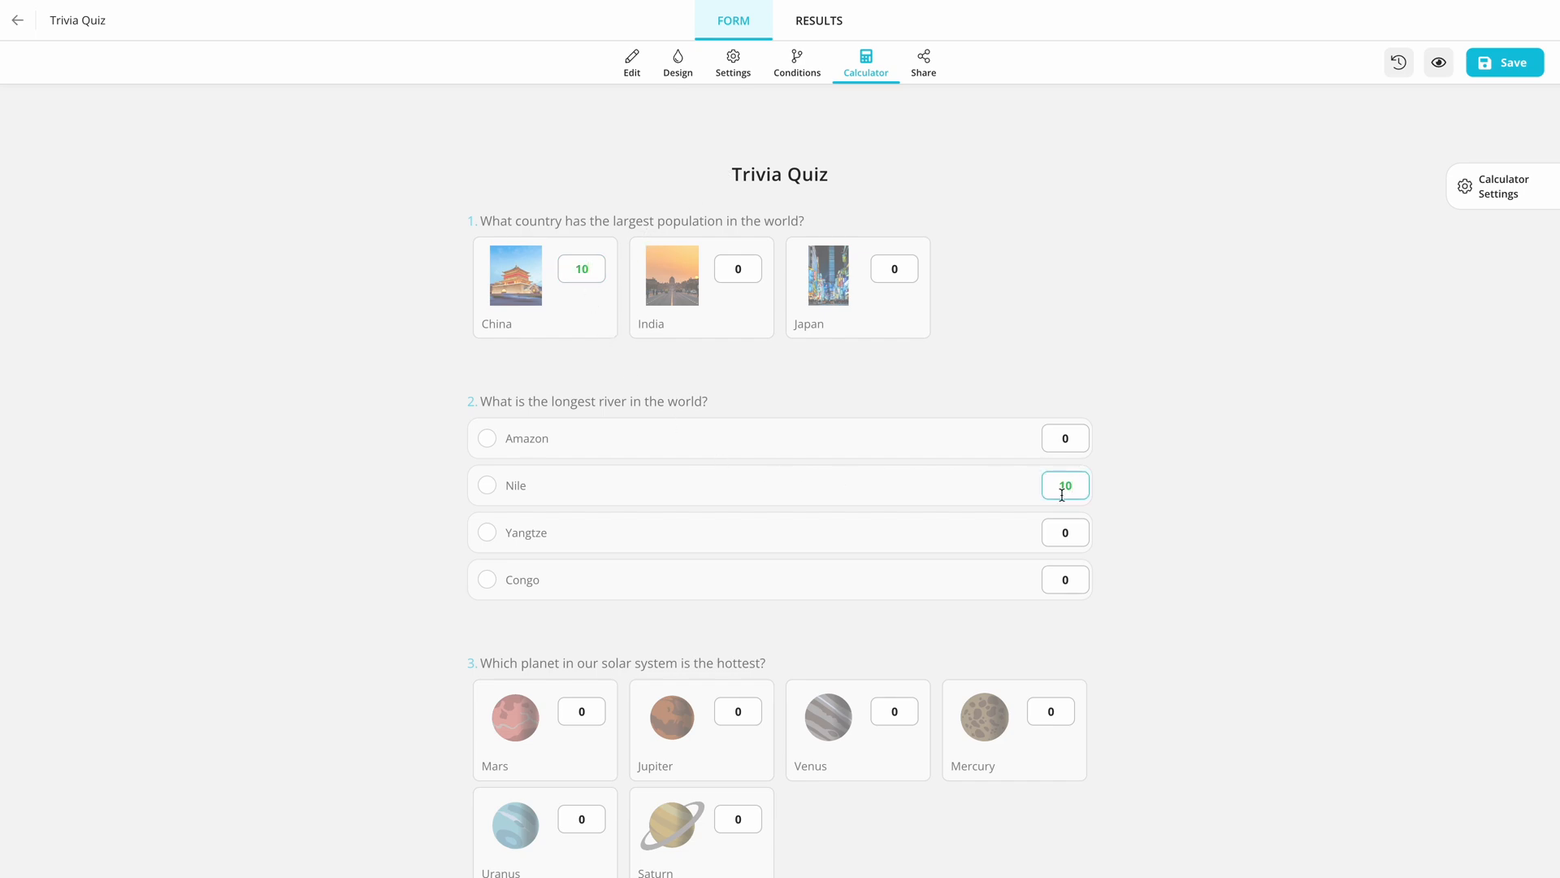
pyautogui.scroll(-3)
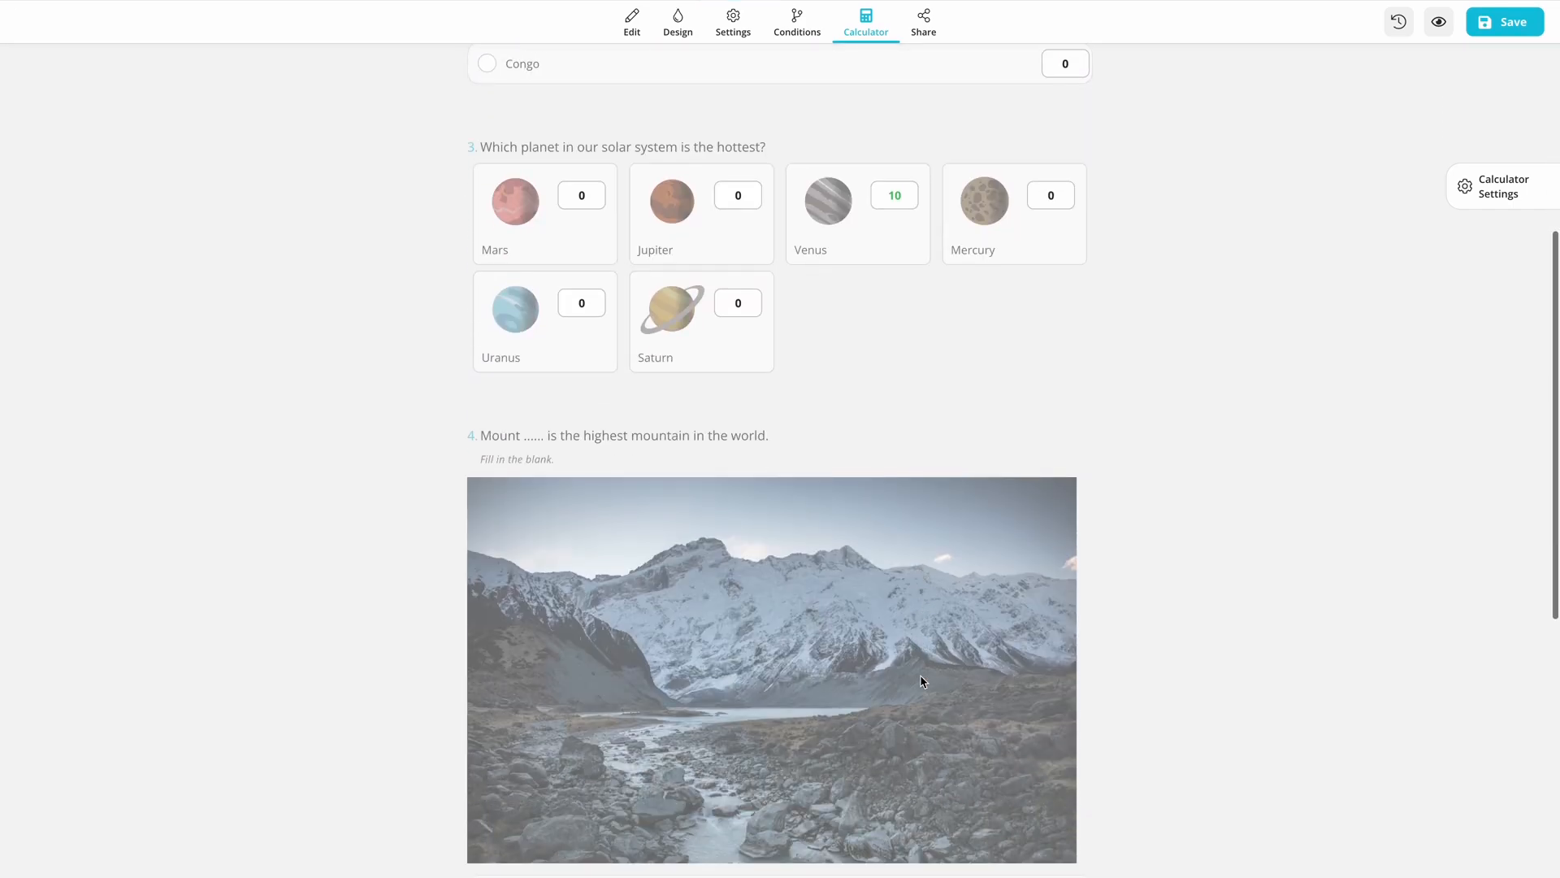
pyautogui.scroll(-3)
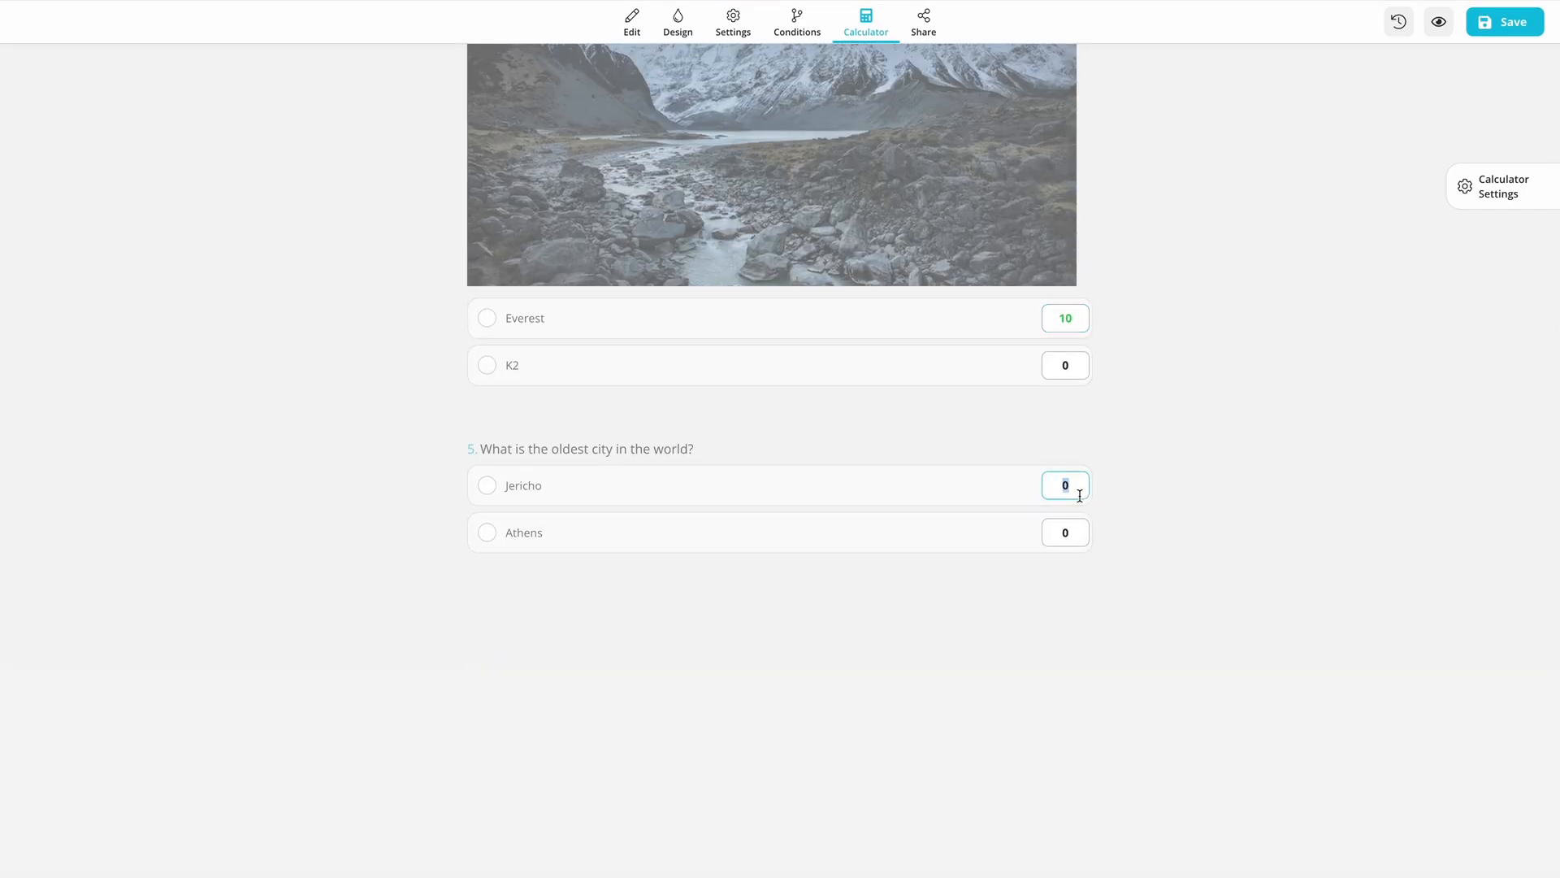
pyautogui.scroll(3)
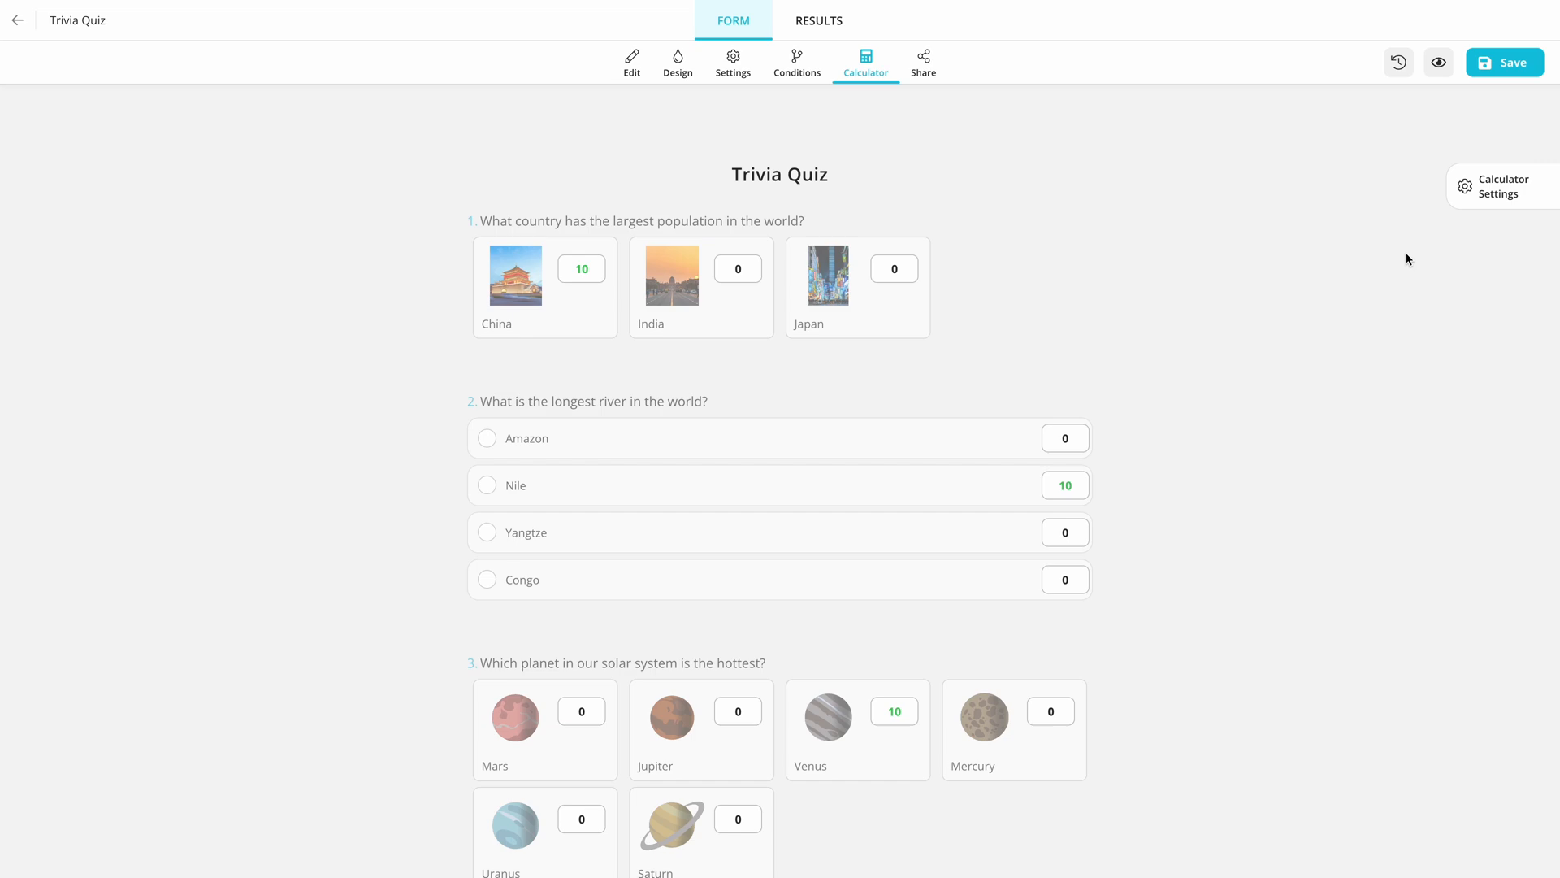
# - Enable score-based thank-you messages and save range messages for 50, 40, 30 and 20–0
pyautogui.click(1500, 186)
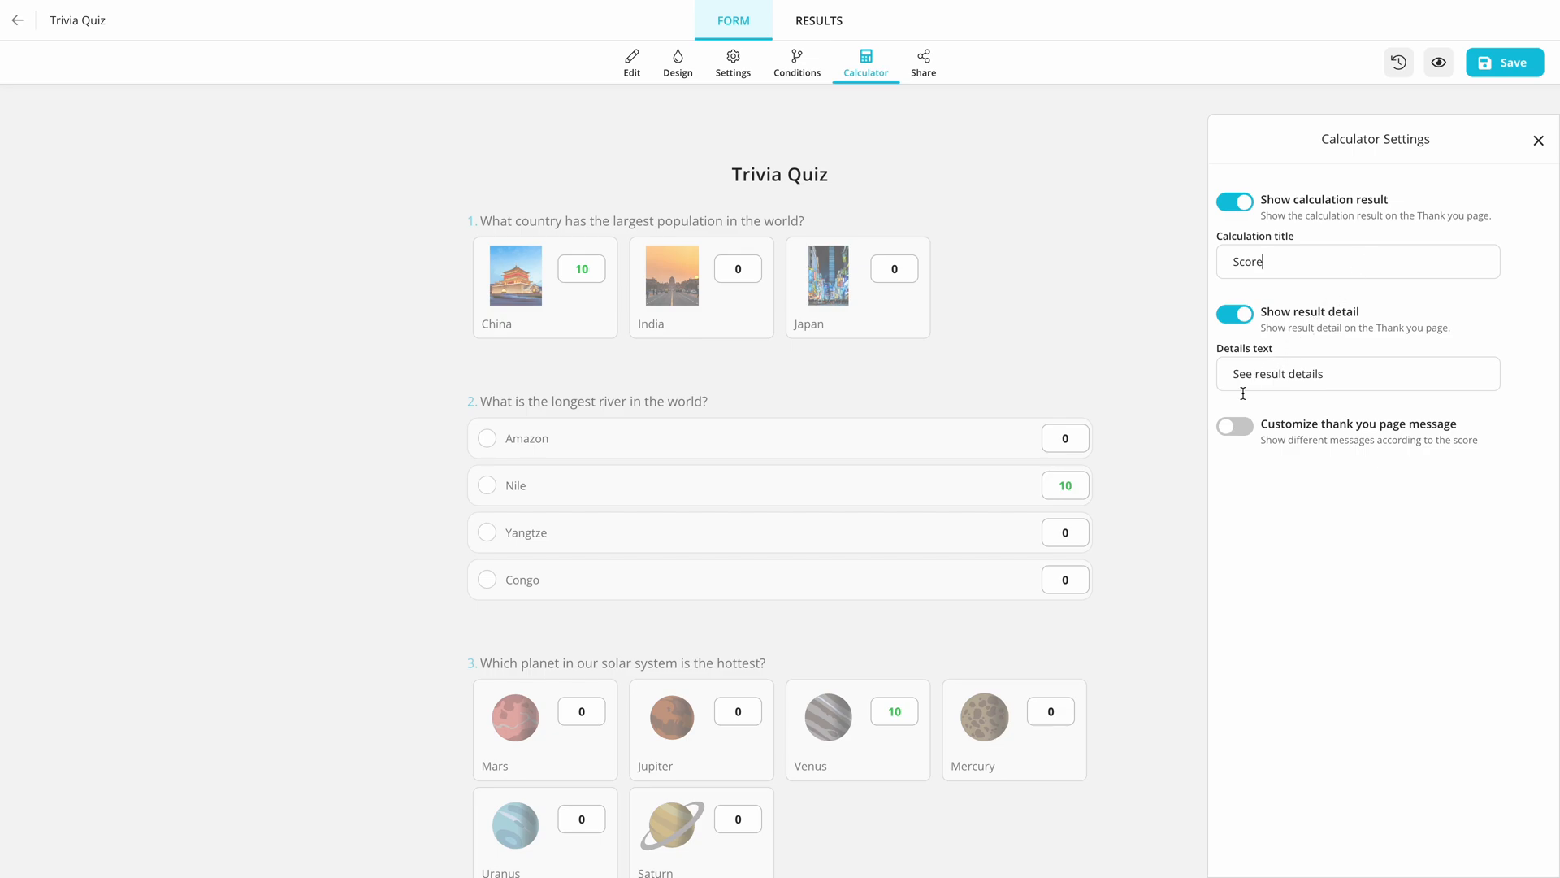
pyautogui.click(1234, 426)
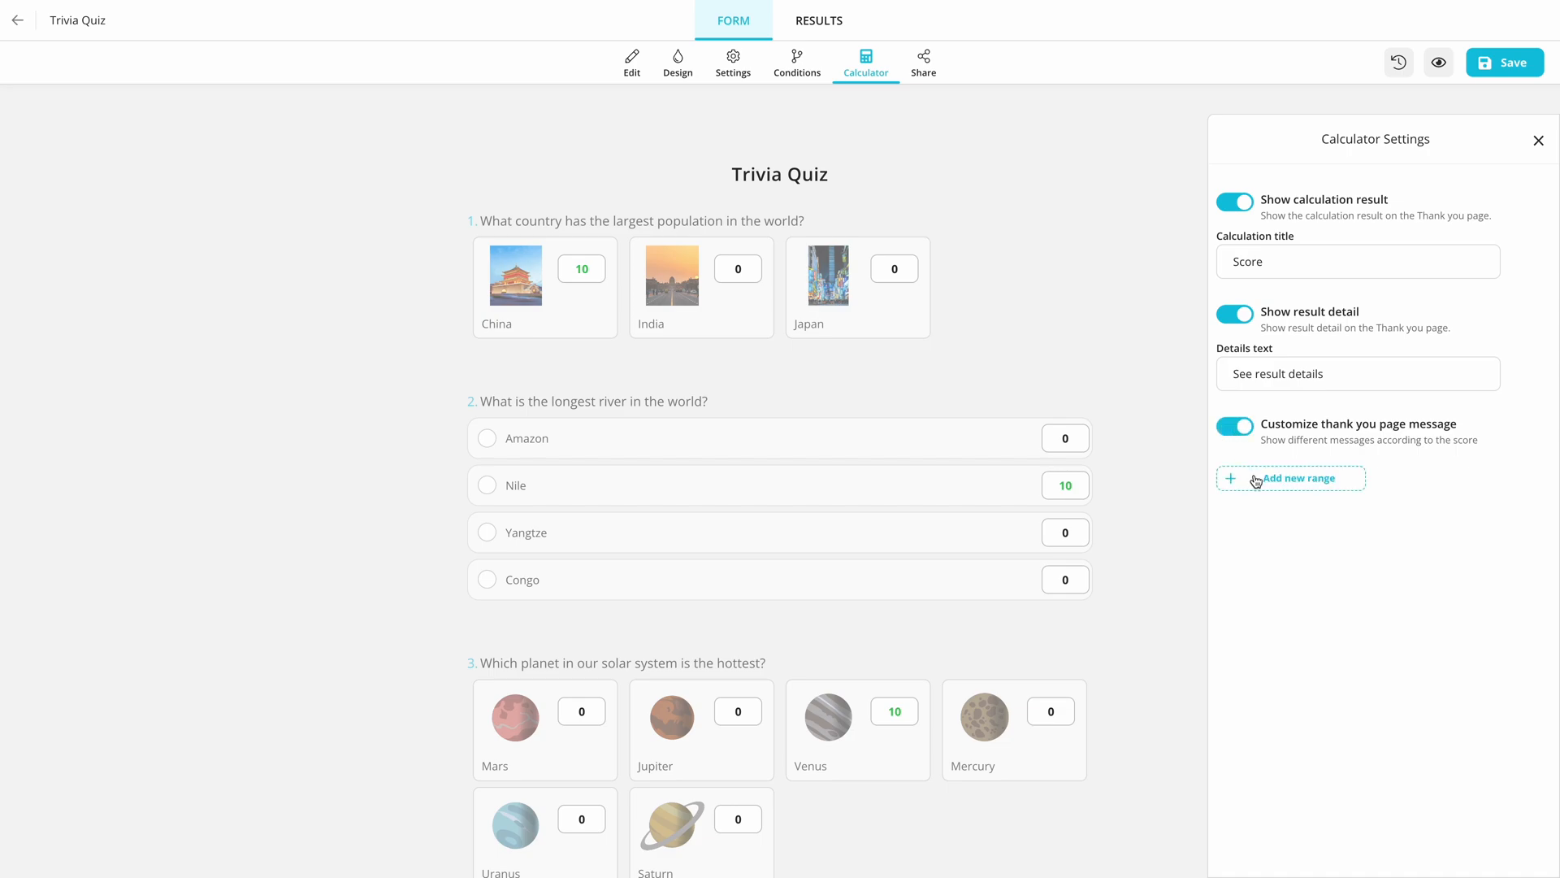
pyautogui.click(1289, 478)
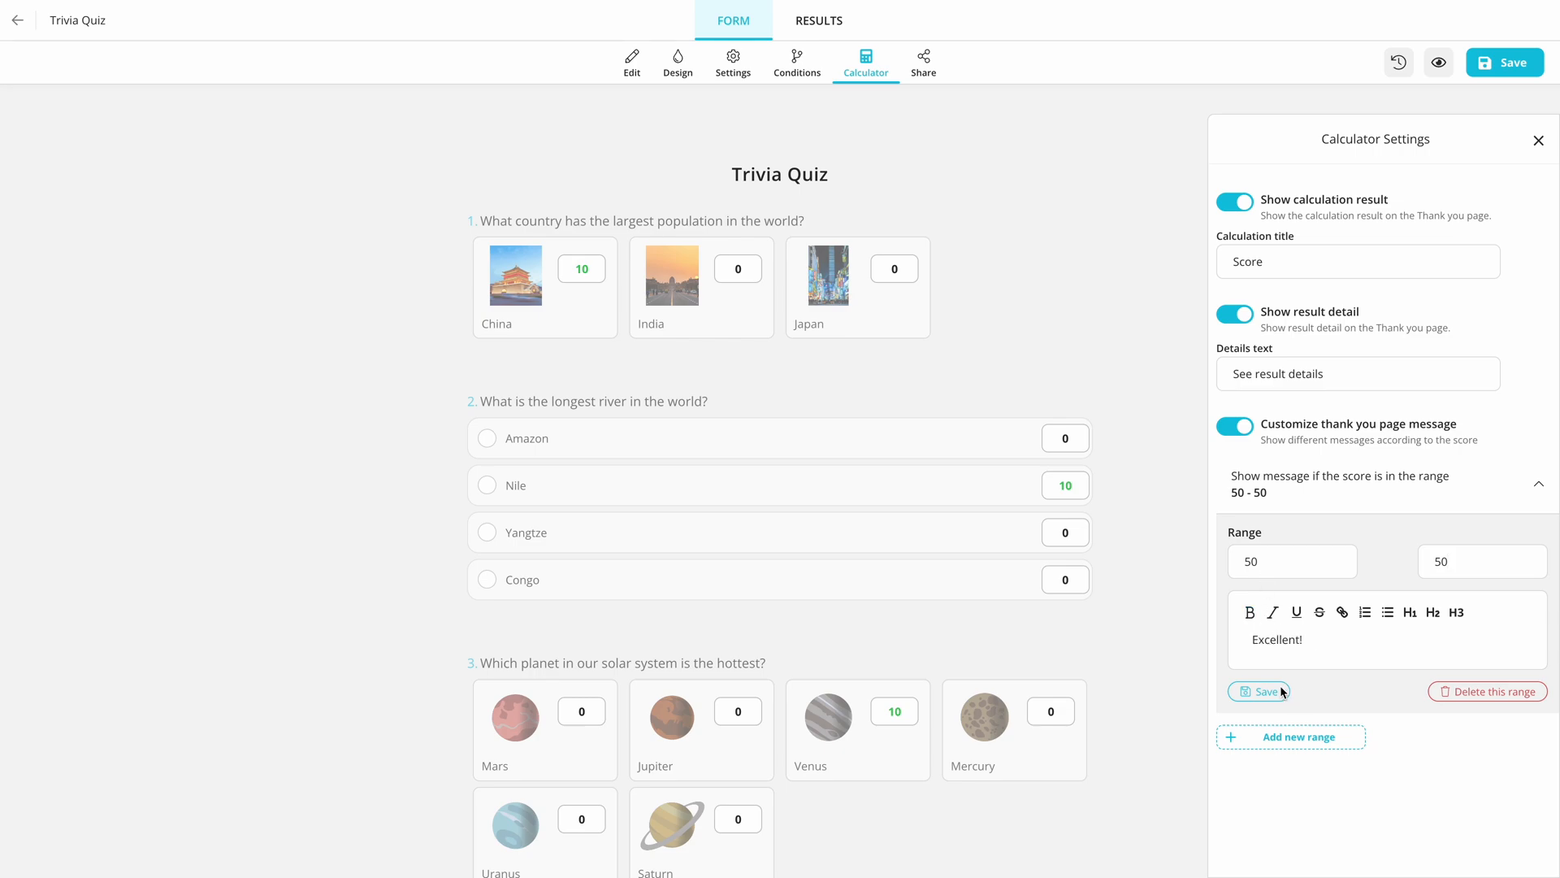
pyautogui.click(1264, 691)
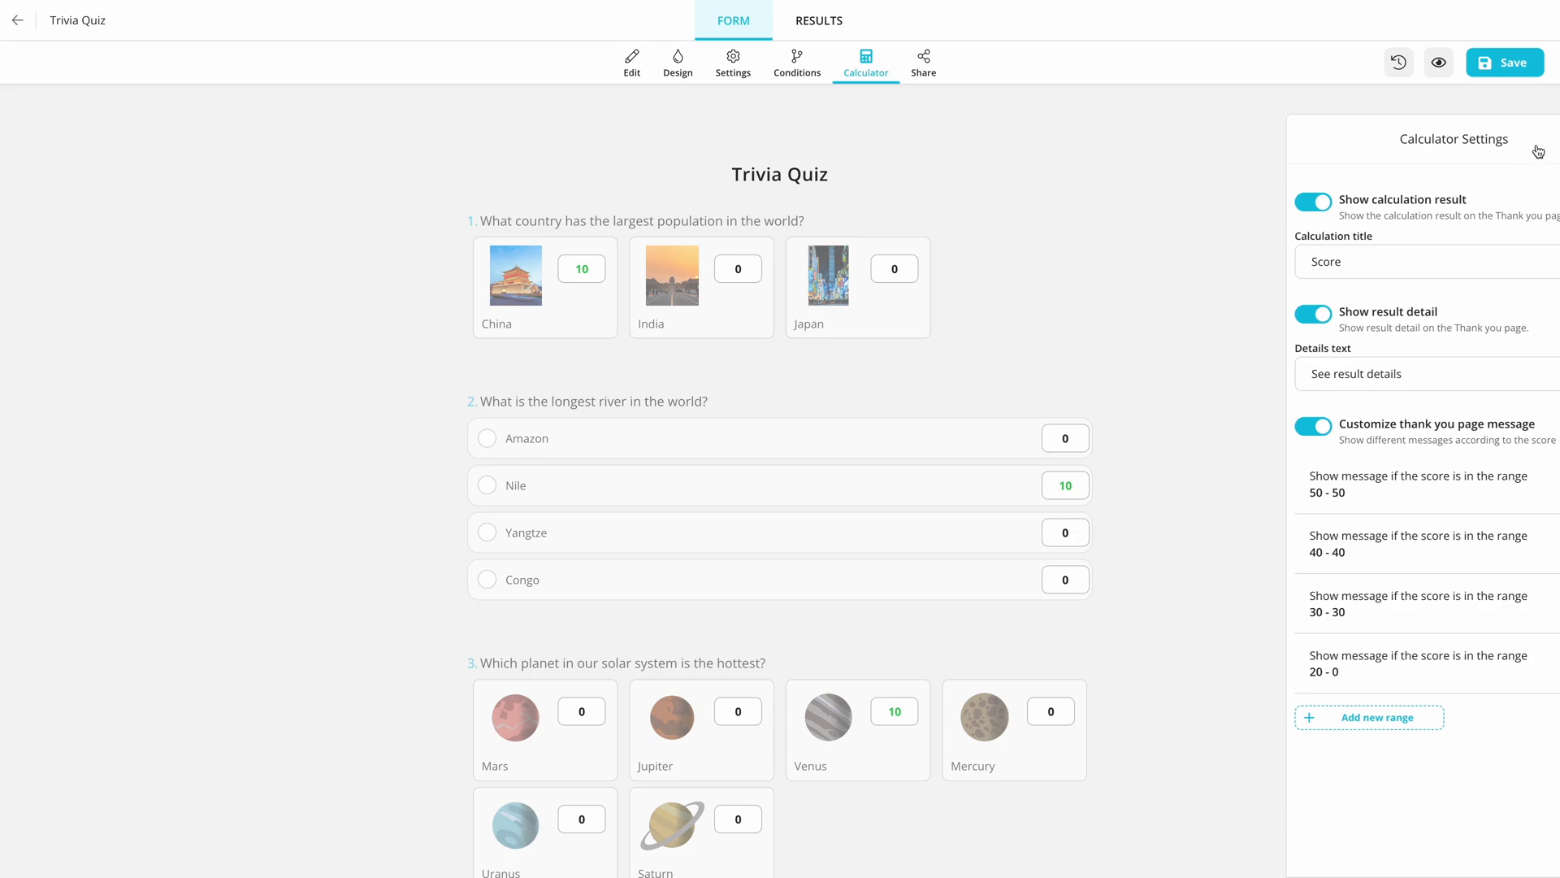
pyautogui.click(1504, 61)
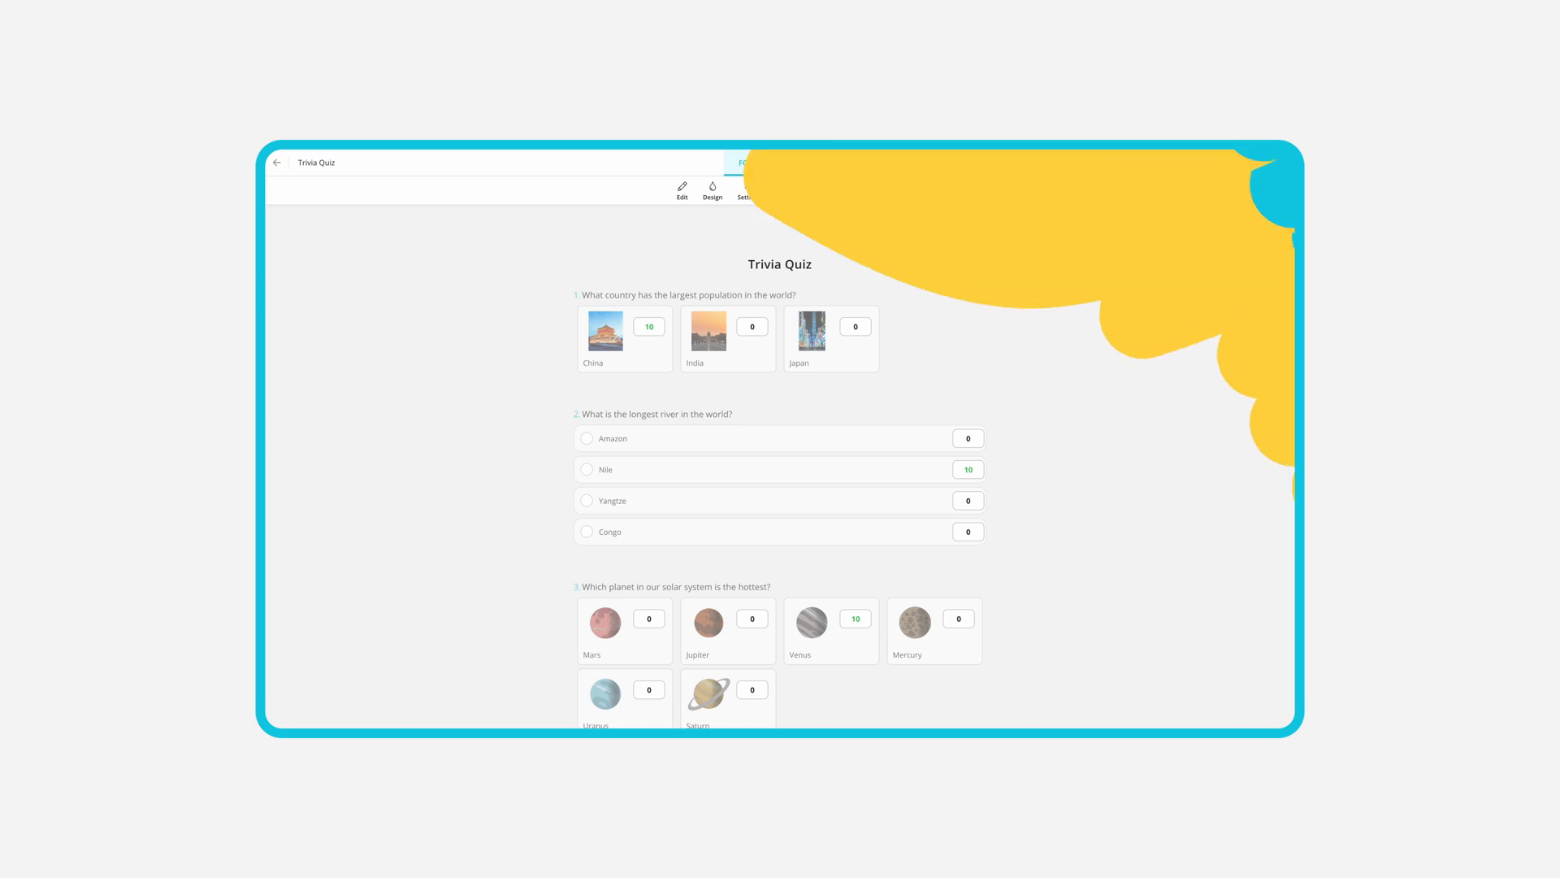
# - Show the quiz's sharing options with its form link
pyautogui.click(853, 112)
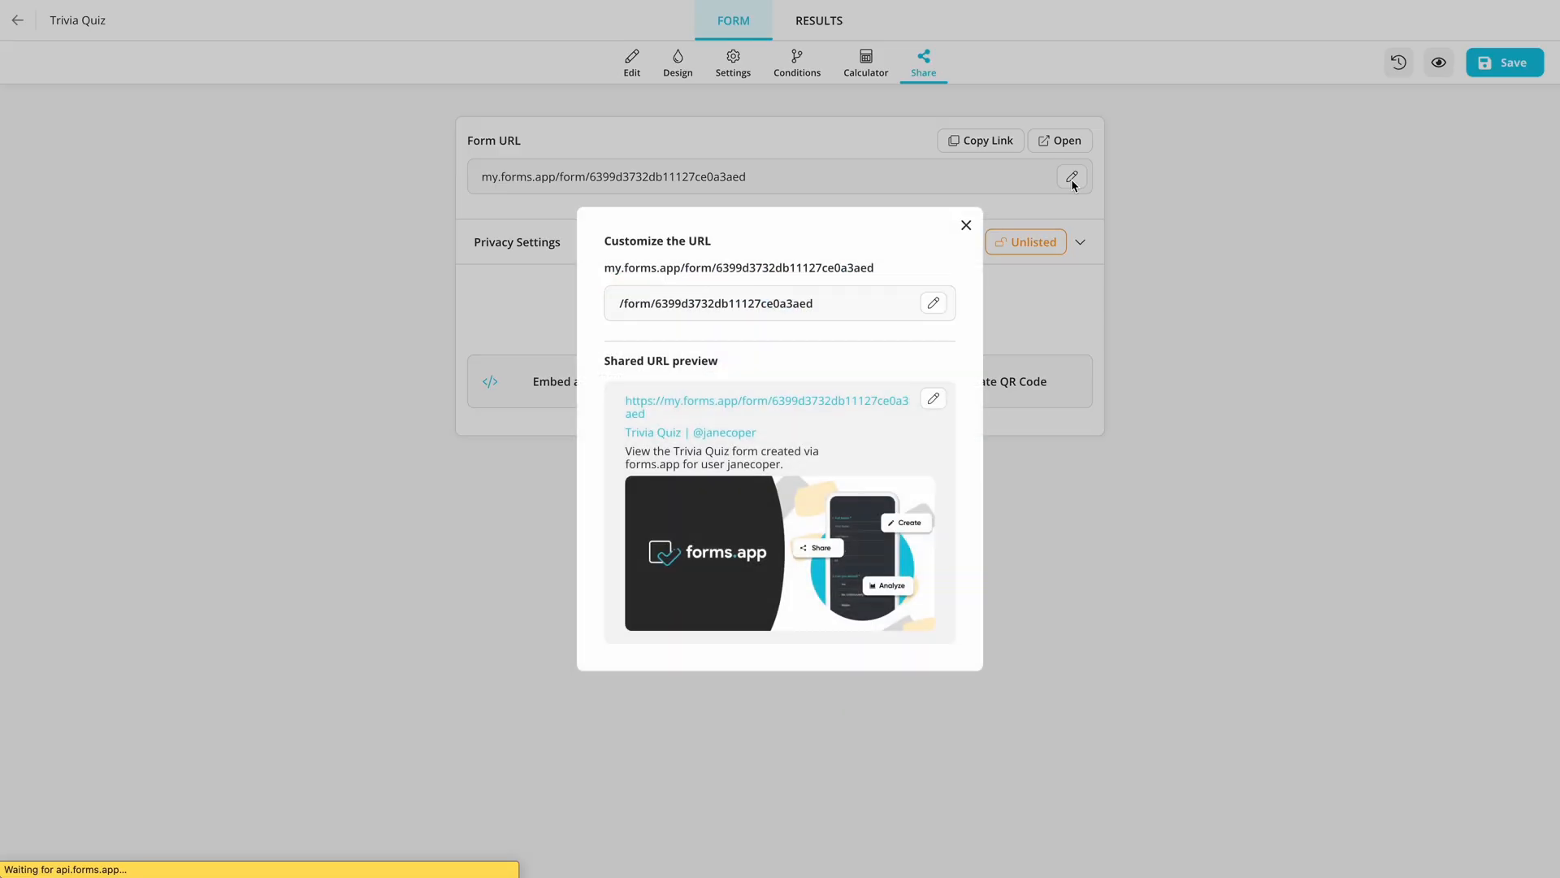
# - Customize the form link to my.forms.app/janecoper/trivia-quiz and save it
pyautogui.click(933, 302)
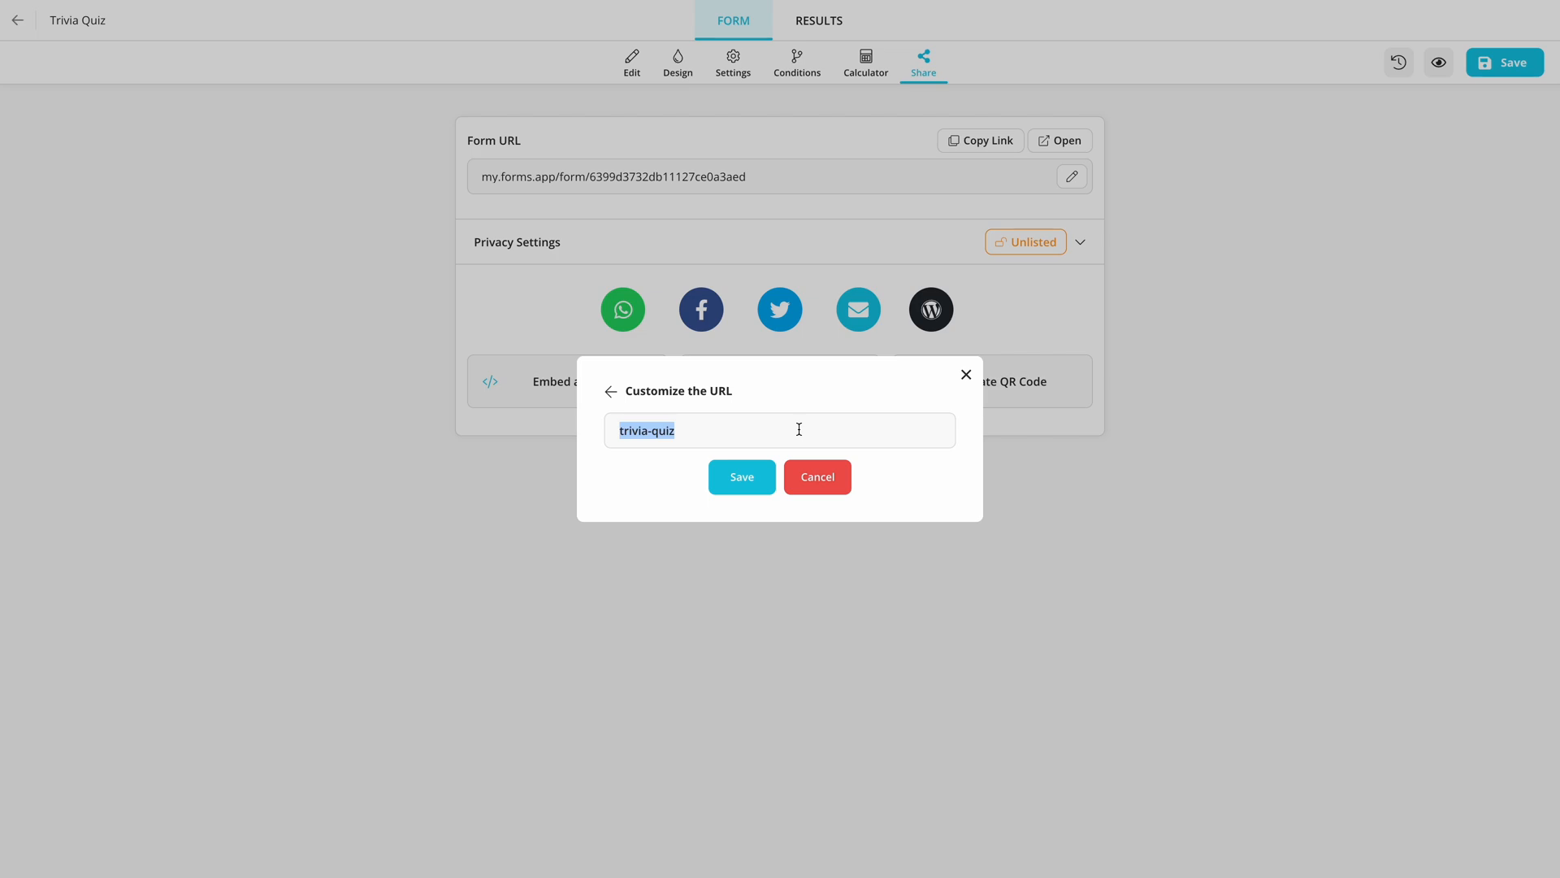
pyautogui.click(741, 476)
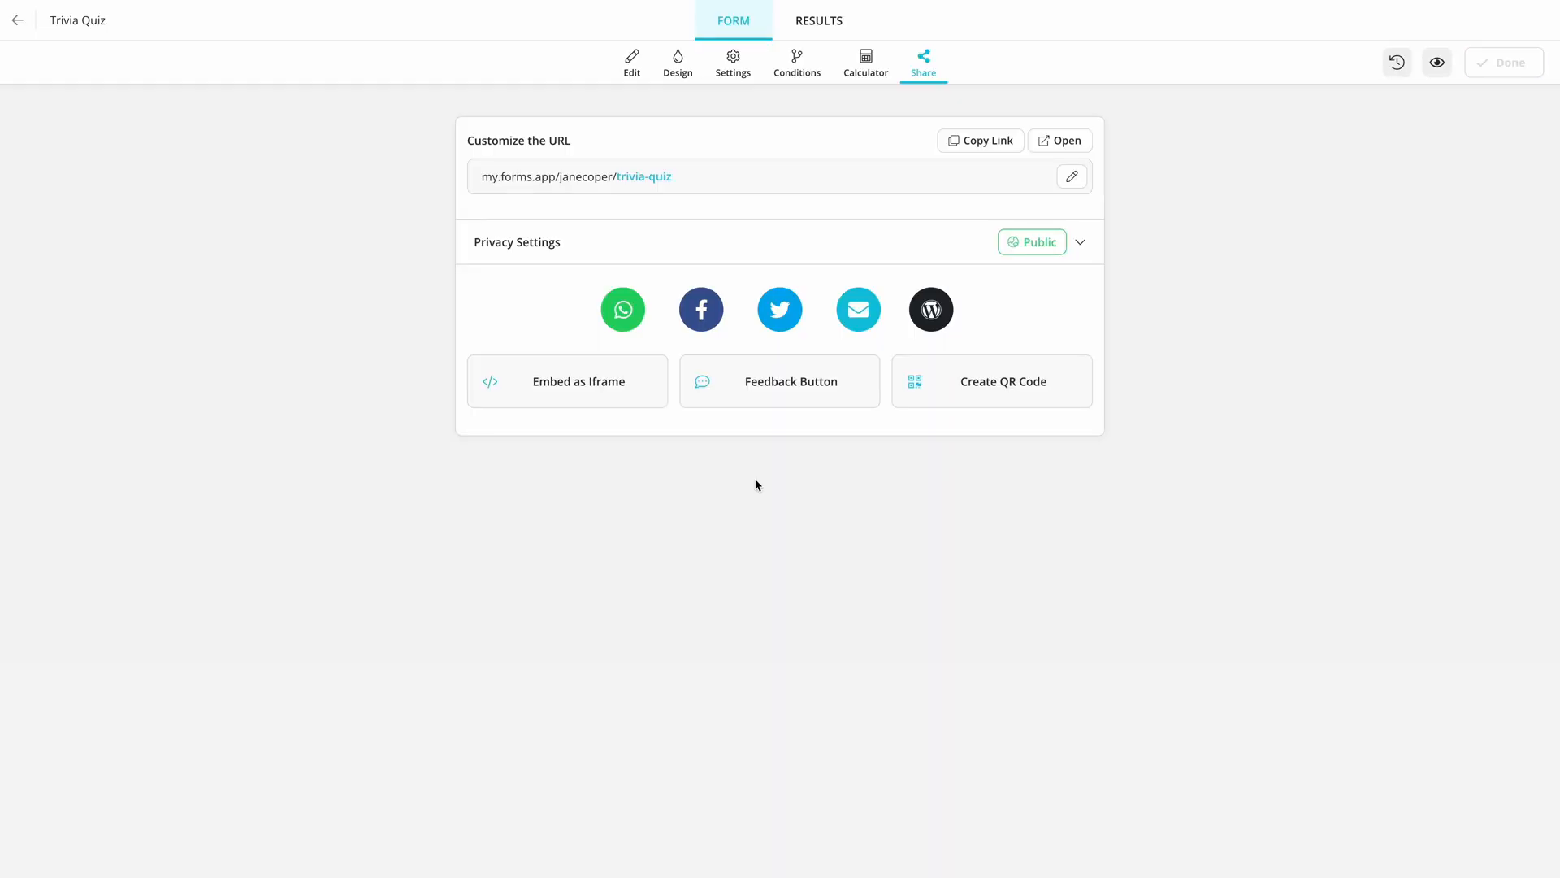
pyautogui.moveTo(646, 397)
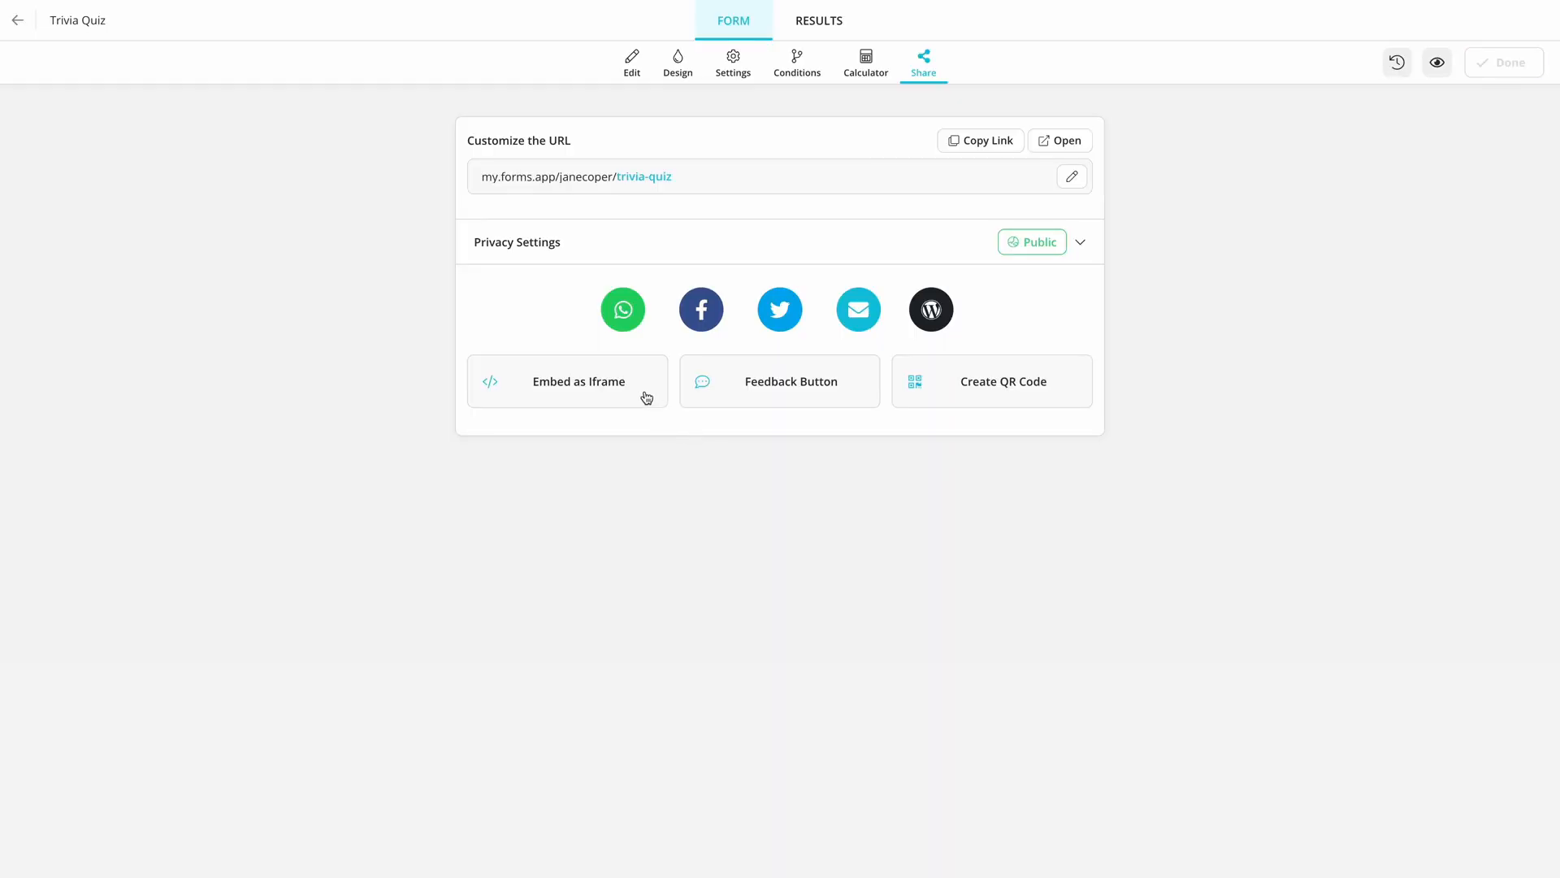
# - Show the iframe embed code with its preview in mobile layout
pyautogui.click(567, 380)
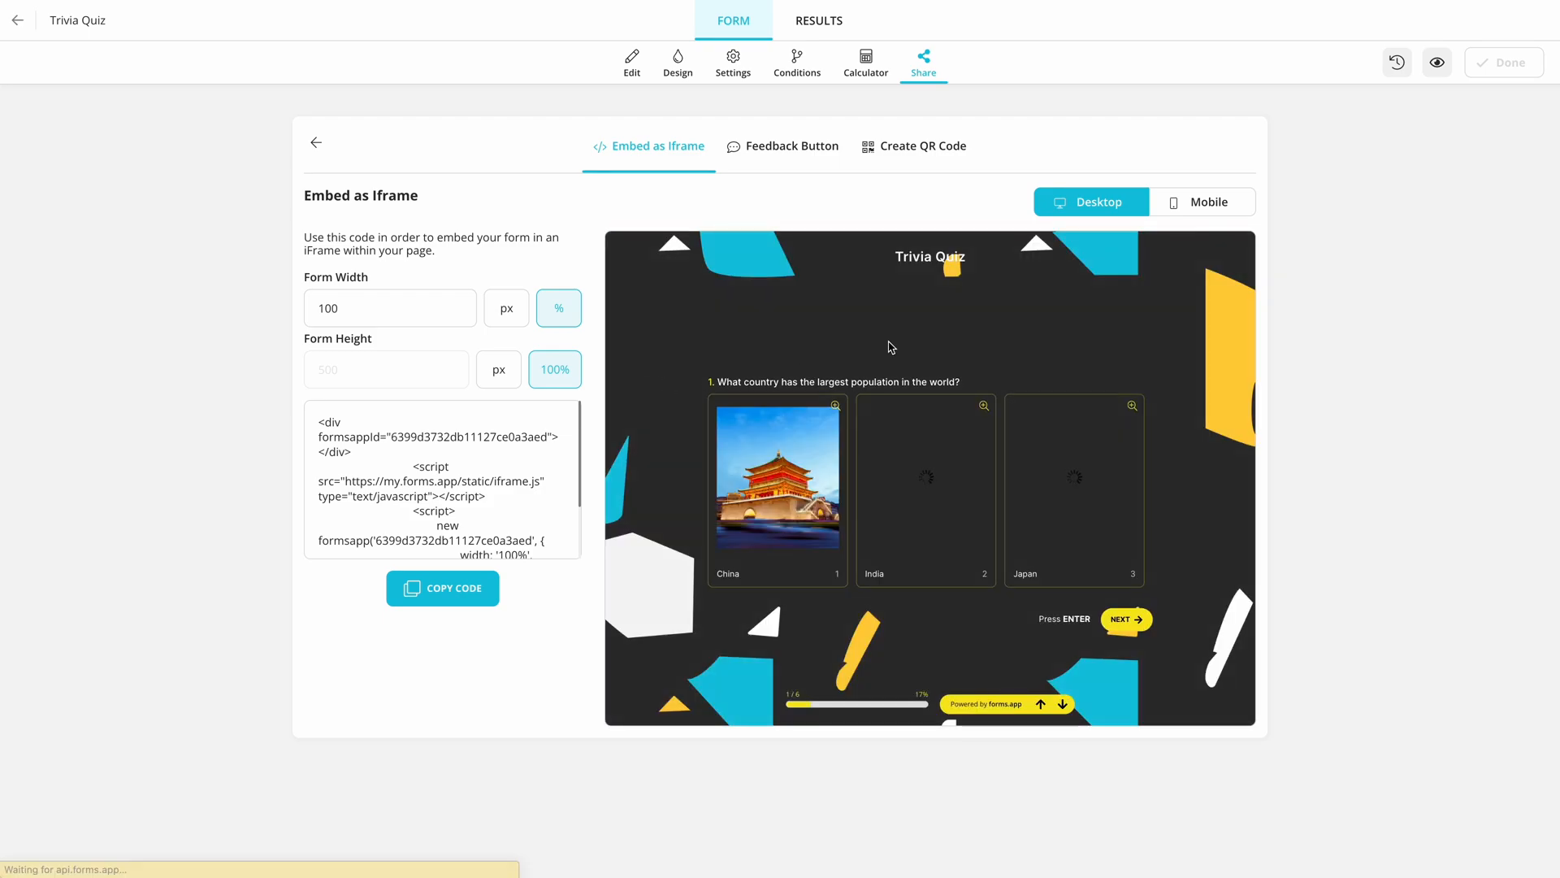
pyautogui.click(1203, 201)
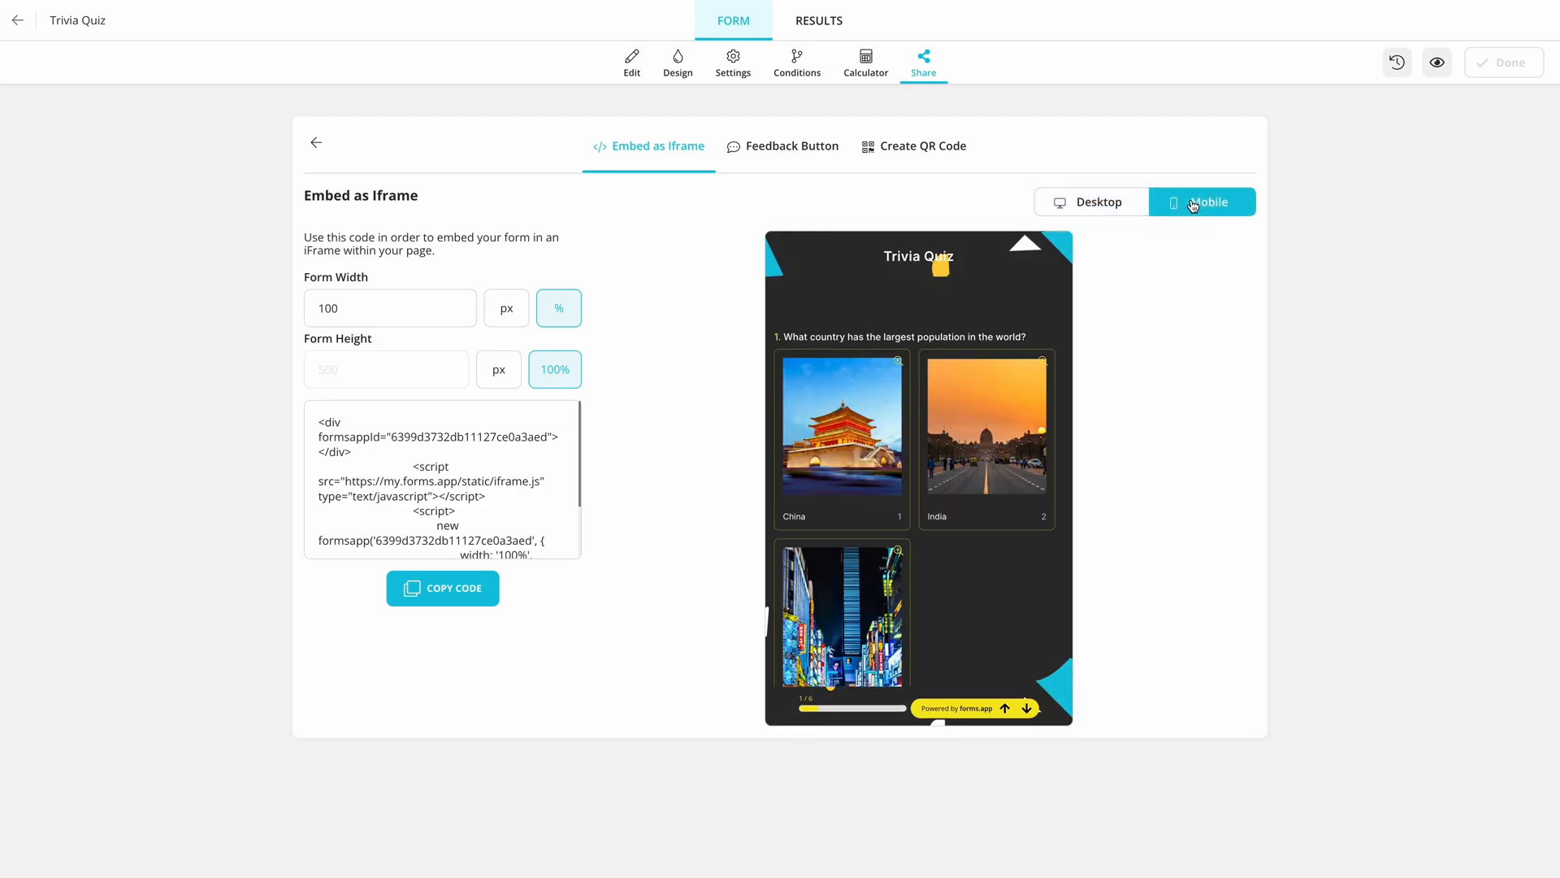
pyautogui.moveTo(1314, 224)
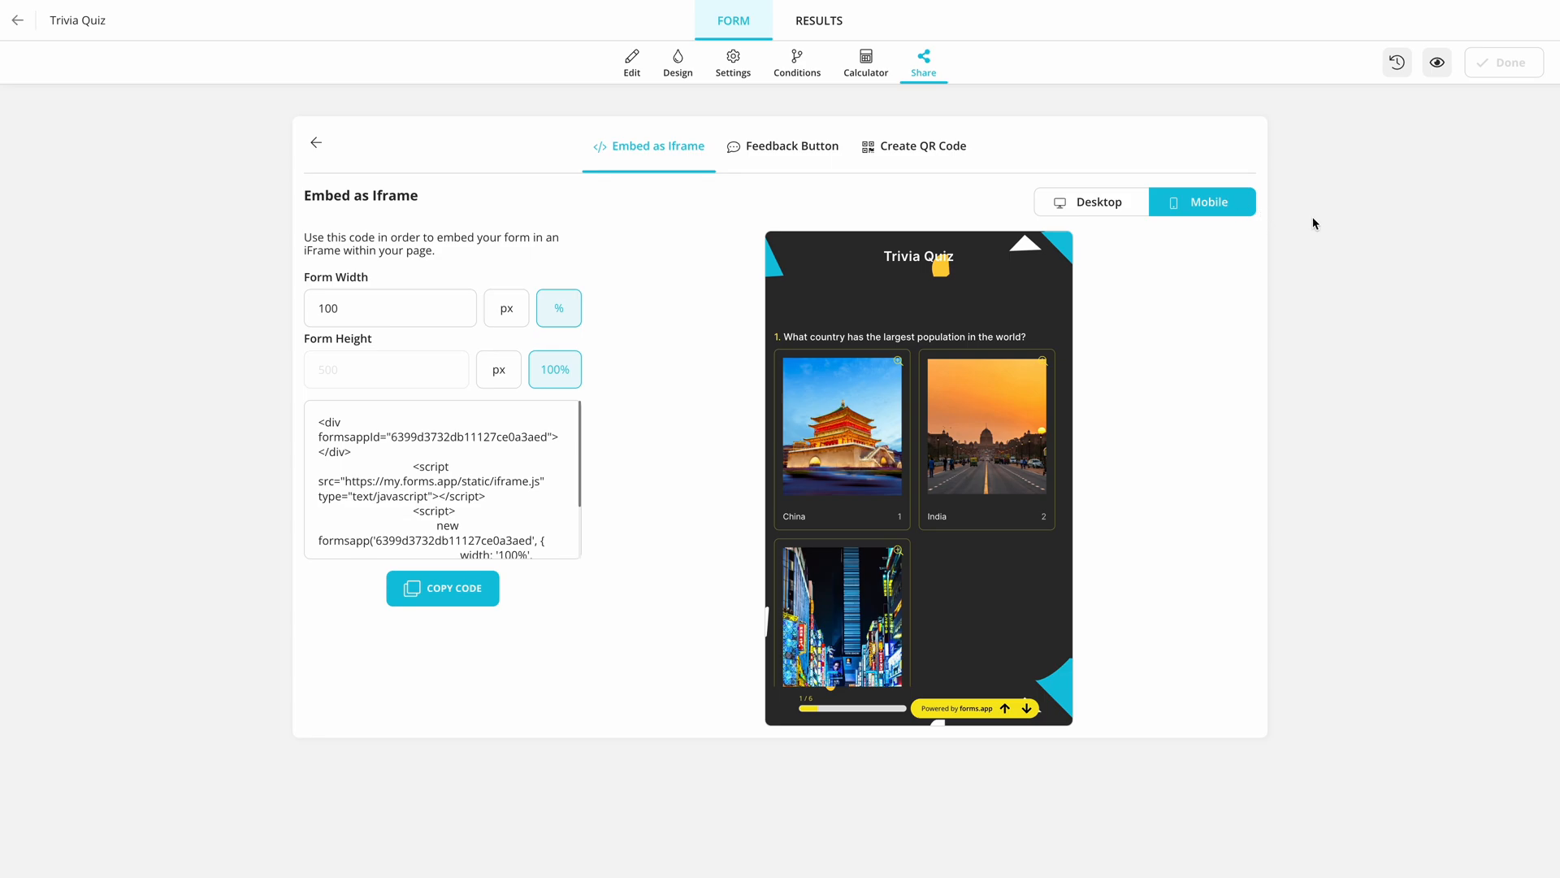